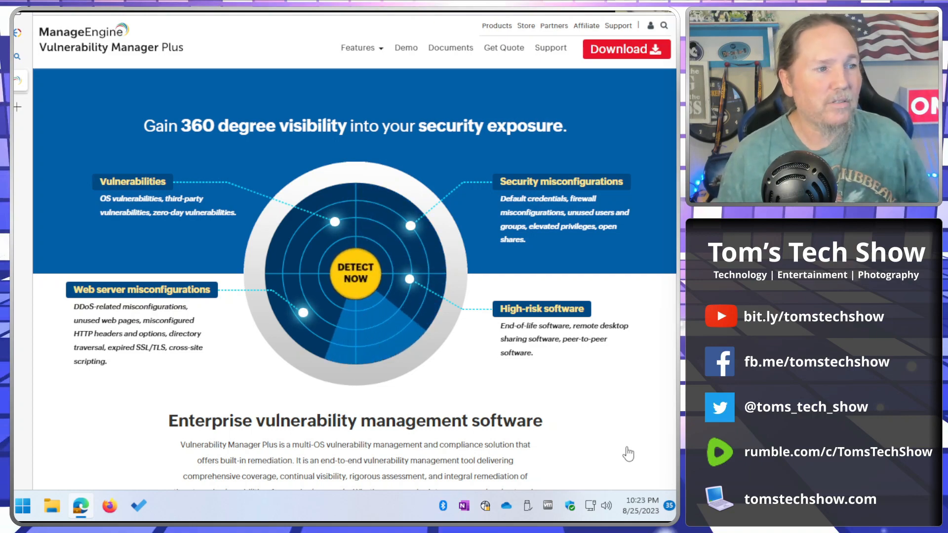
# Step: Scroll the product page down to the Free, Professional and Enterprise editions section
pyautogui.scroll(-3)
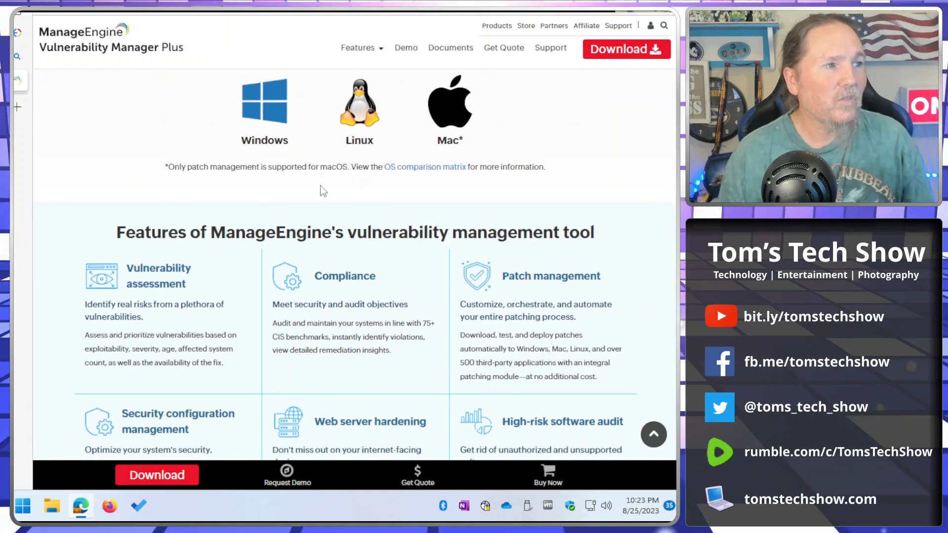
pyautogui.moveTo(439, 208)
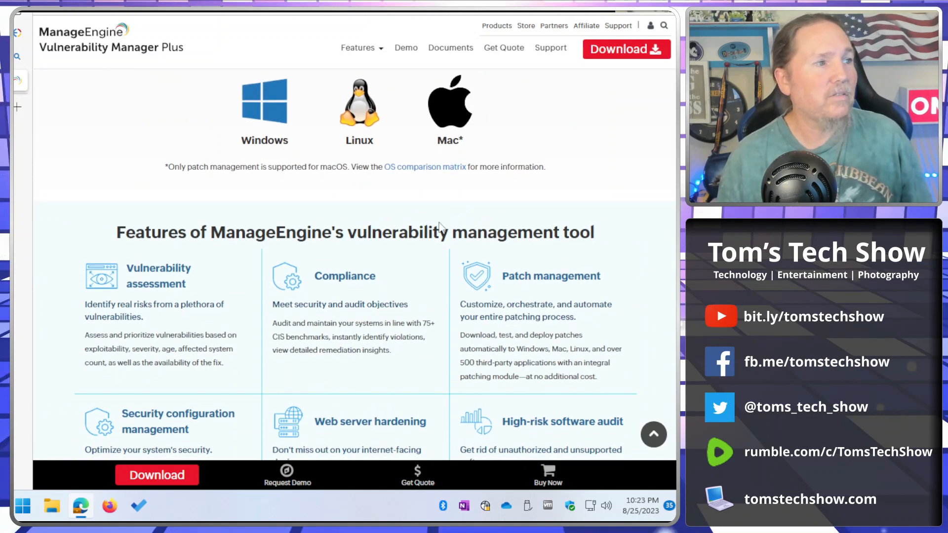
pyautogui.scroll(-3)
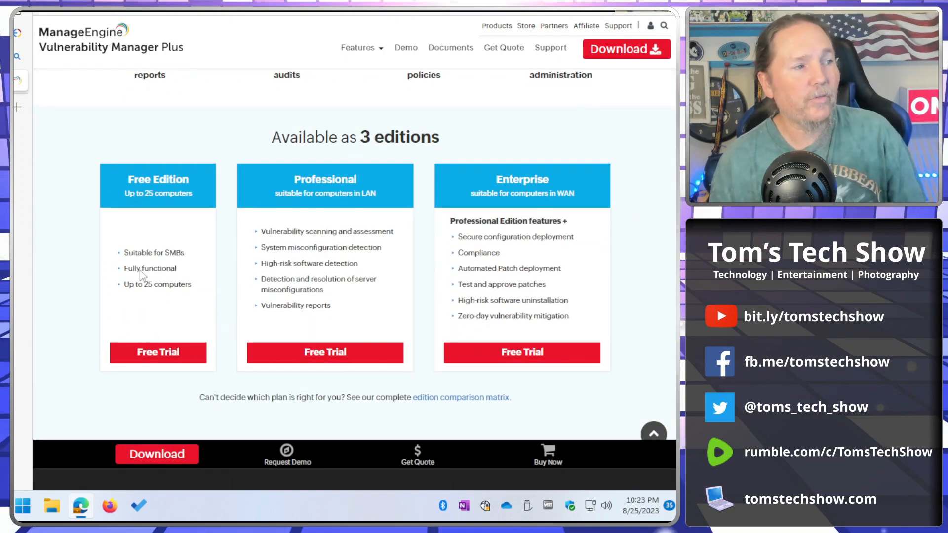
pyautogui.moveTo(191, 298)
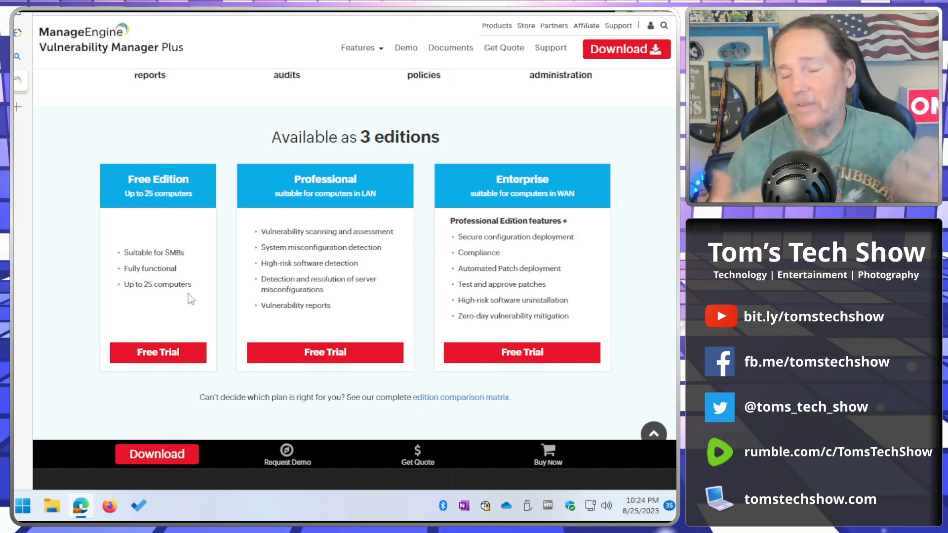
pyautogui.moveTo(149, 304)
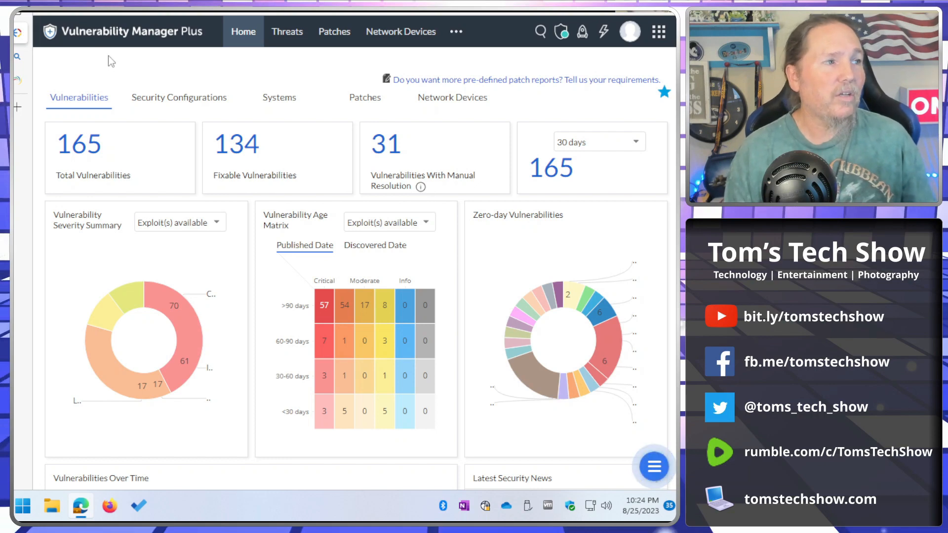
pyautogui.moveTo(161, 242)
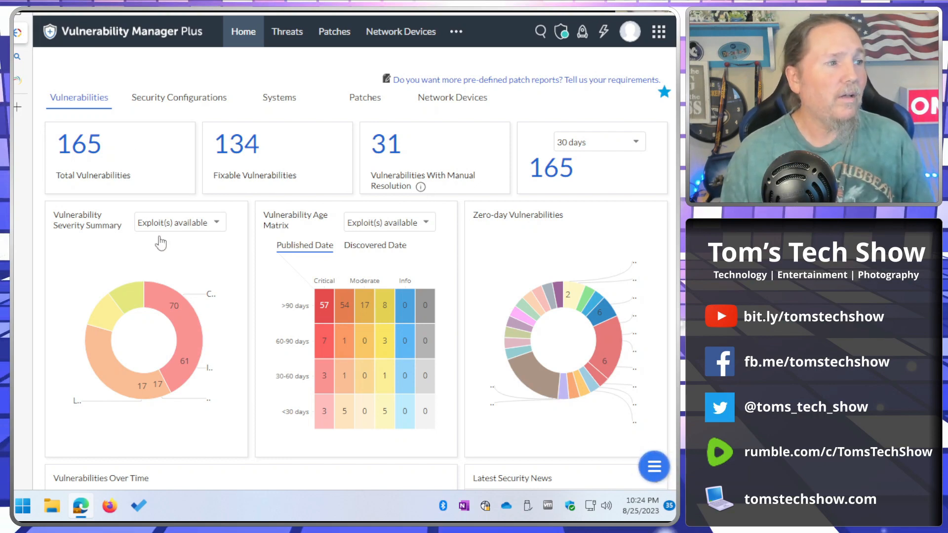
pyautogui.moveTo(70, 241)
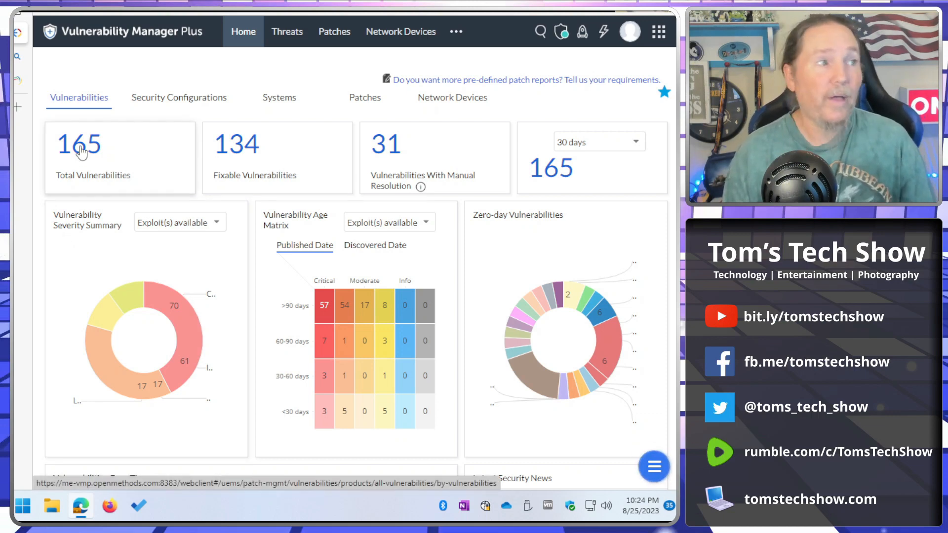
pyautogui.click(242, 151)
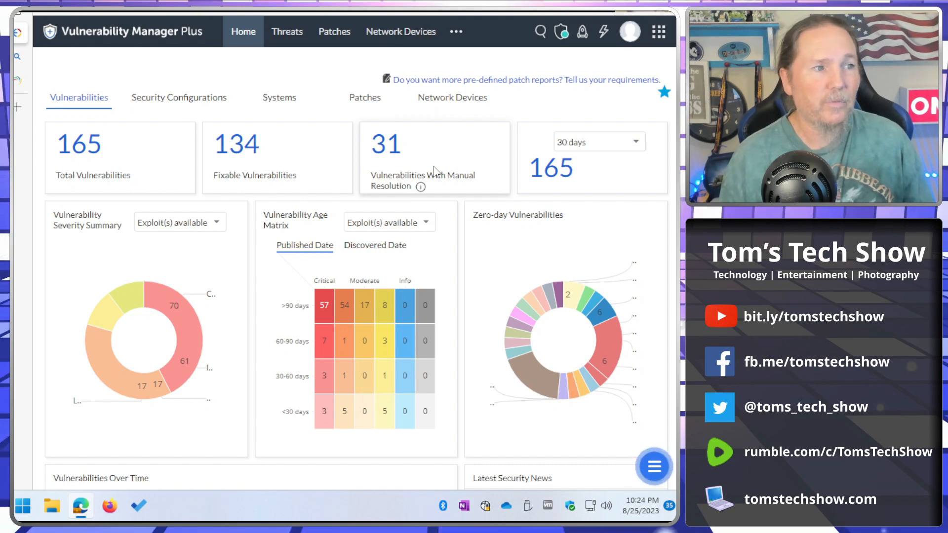
pyautogui.moveTo(324, 304)
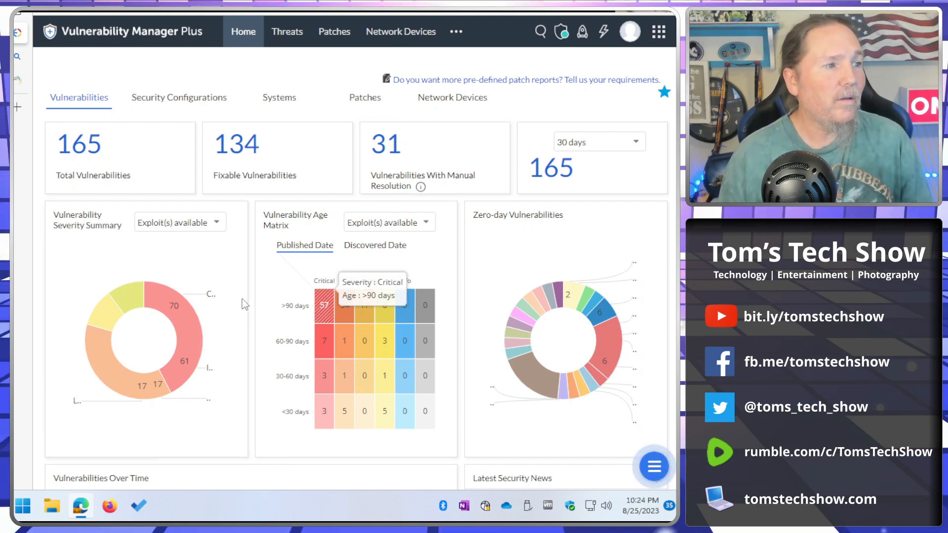
pyautogui.moveTo(136, 302)
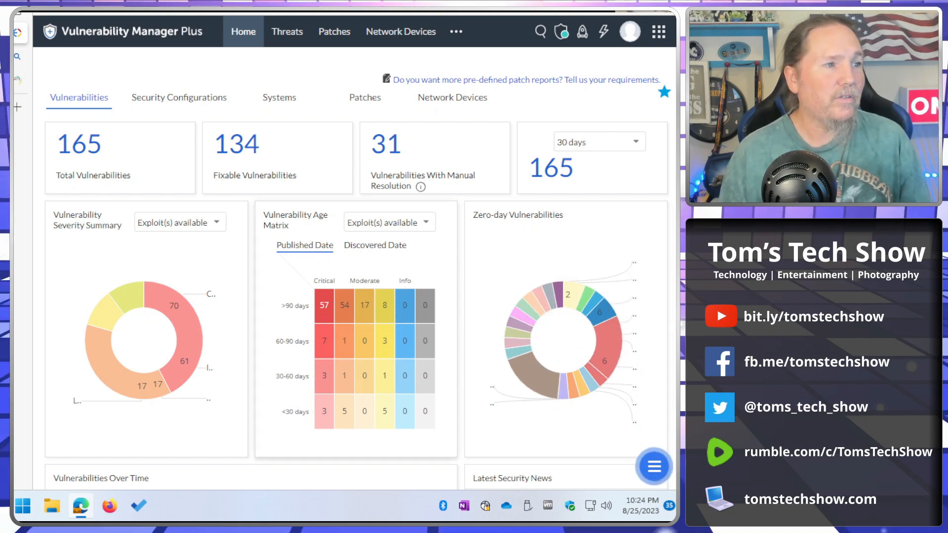
pyautogui.moveTo(426, 414)
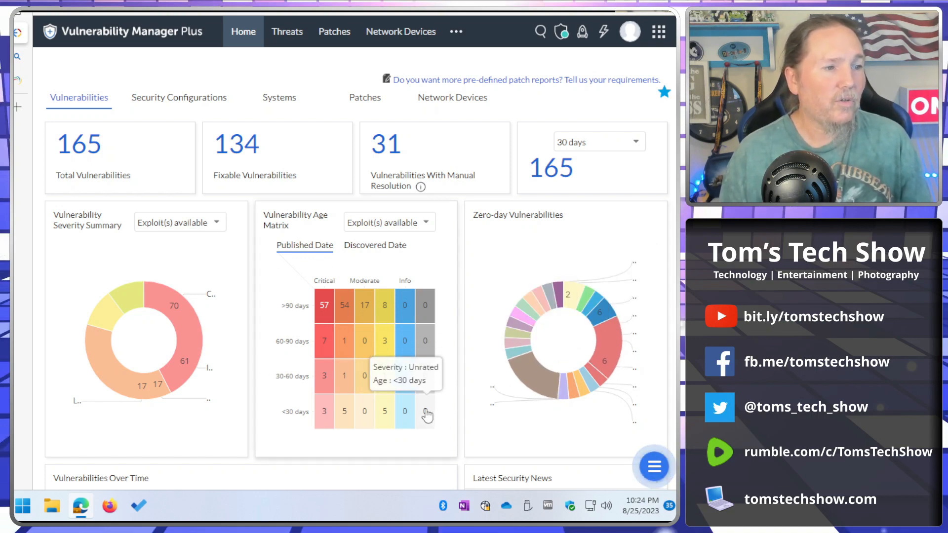
pyautogui.moveTo(385, 375)
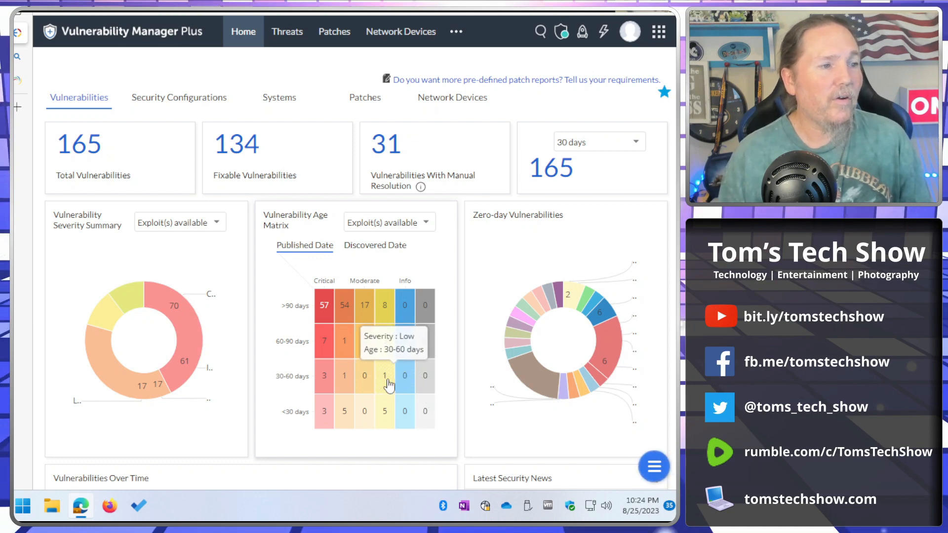
pyautogui.moveTo(385, 415)
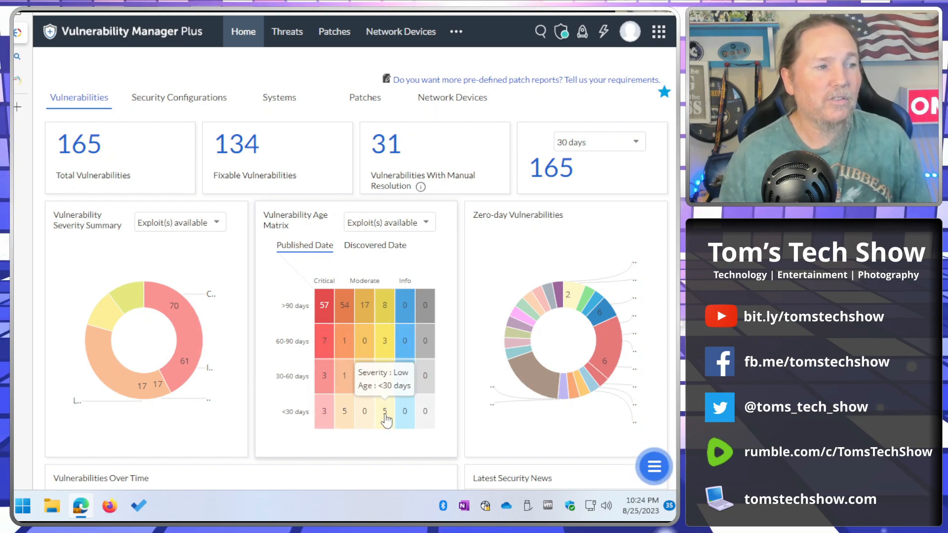
pyautogui.moveTo(324, 305)
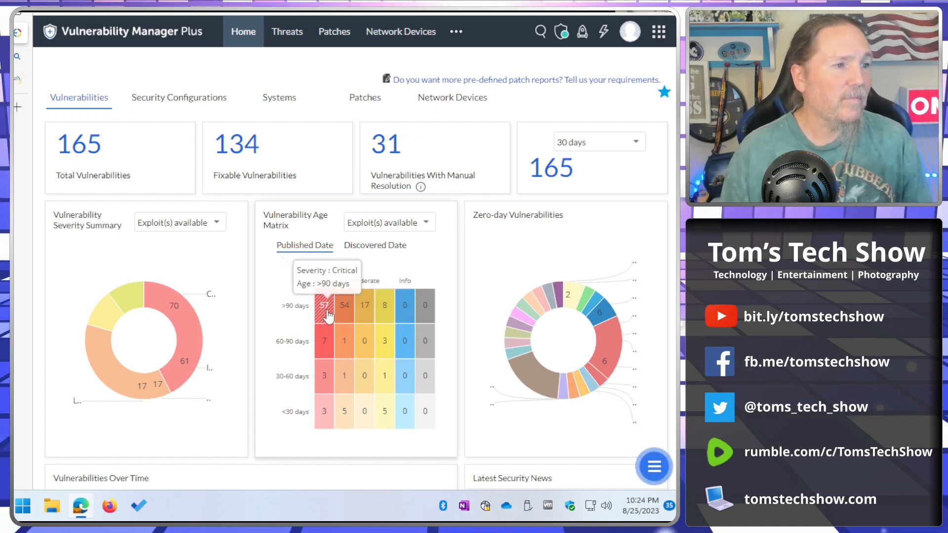
pyautogui.moveTo(344, 305)
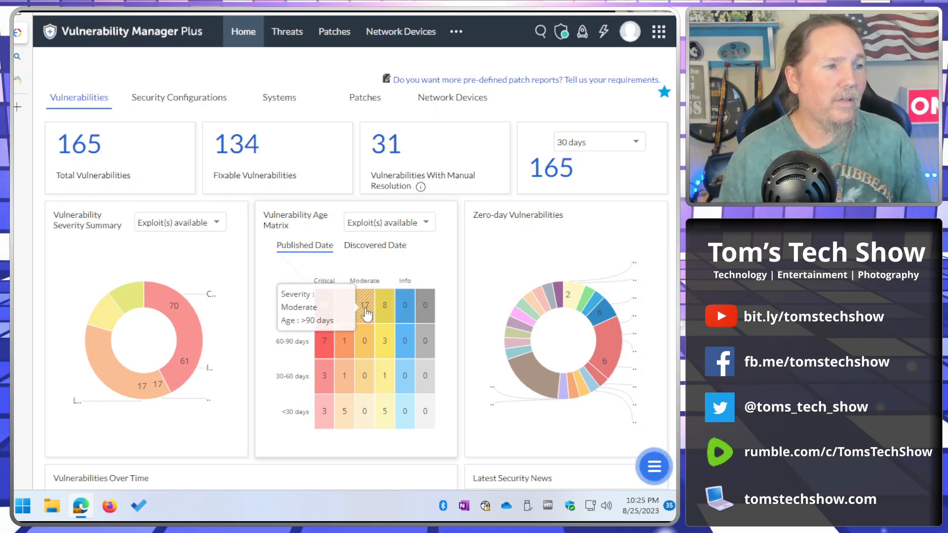
pyautogui.moveTo(337, 420)
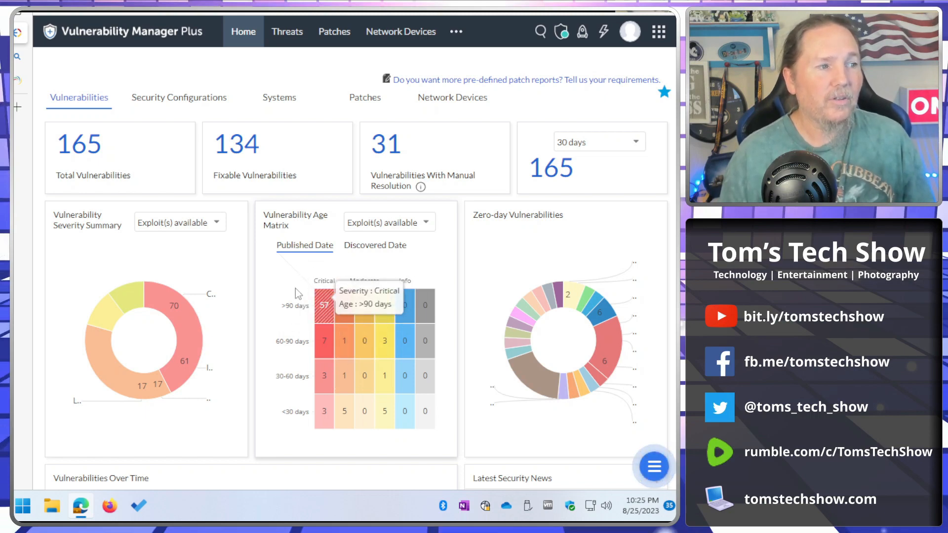
pyautogui.moveTo(294, 293)
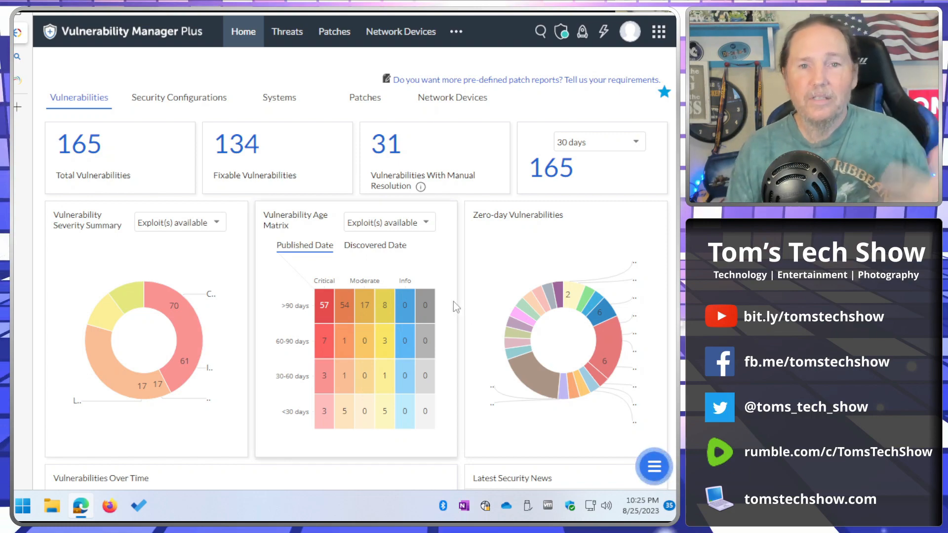
pyautogui.scroll(-3)
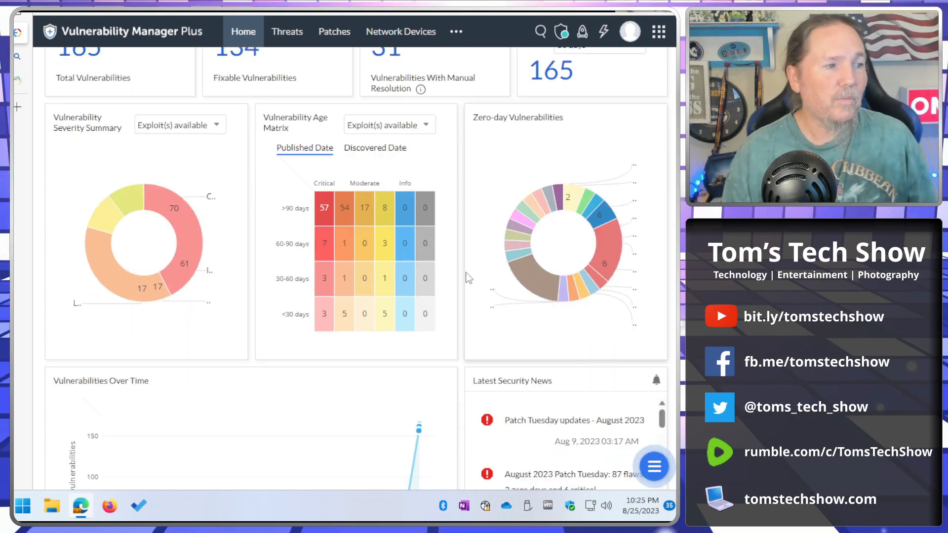
pyautogui.scroll(-3)
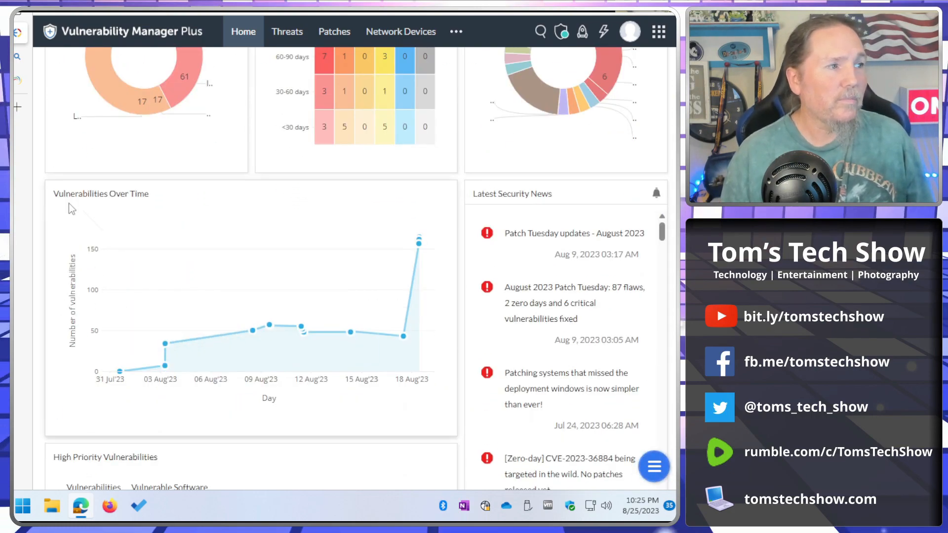
pyautogui.moveTo(268, 325)
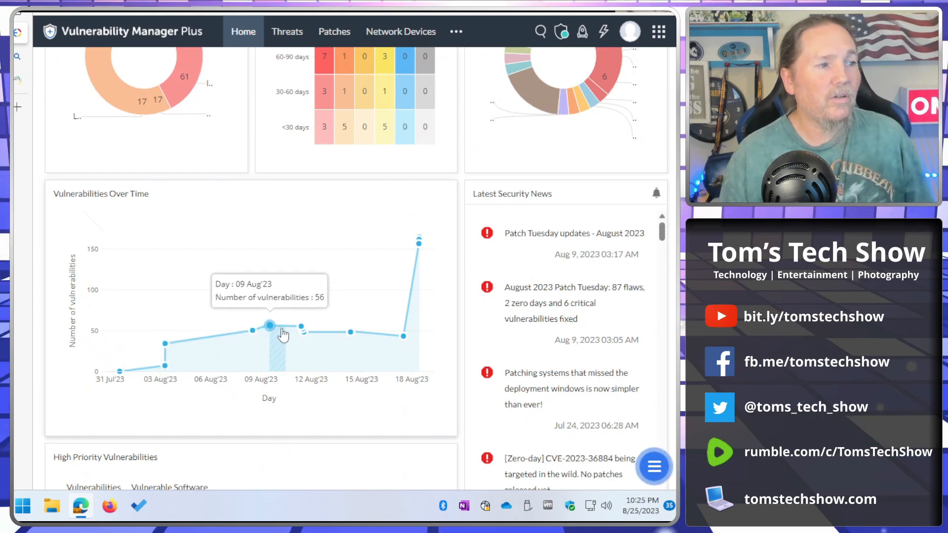
pyautogui.moveTo(453, 337)
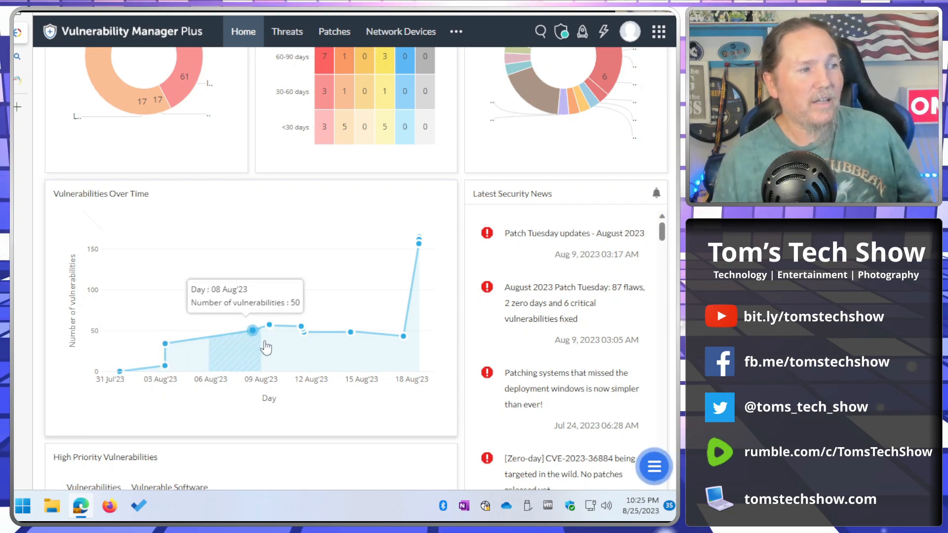
pyautogui.moveTo(300, 327)
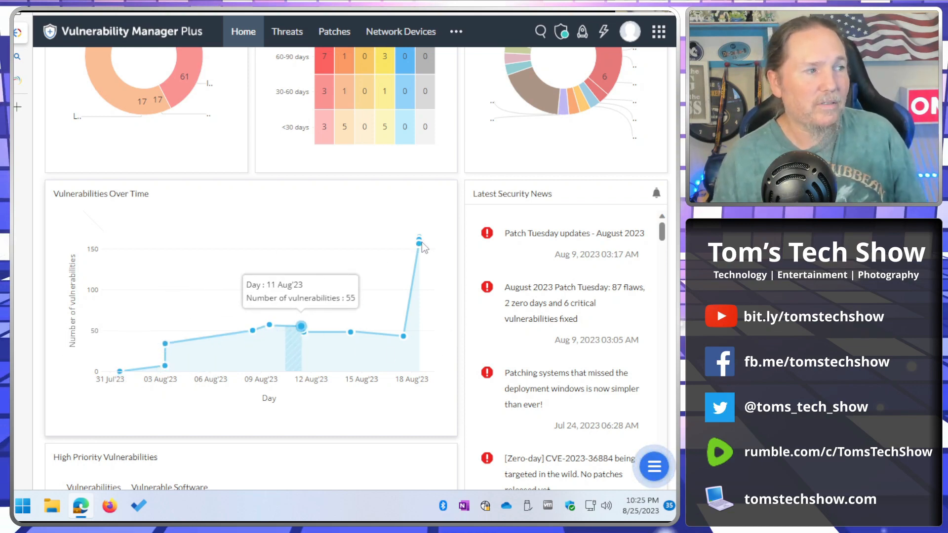
pyautogui.moveTo(419, 243)
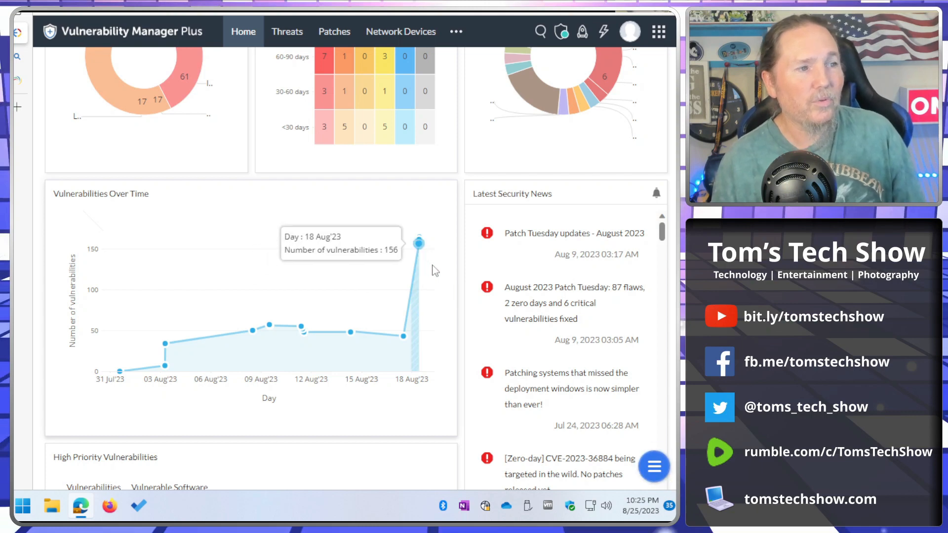
pyautogui.moveTo(350, 331)
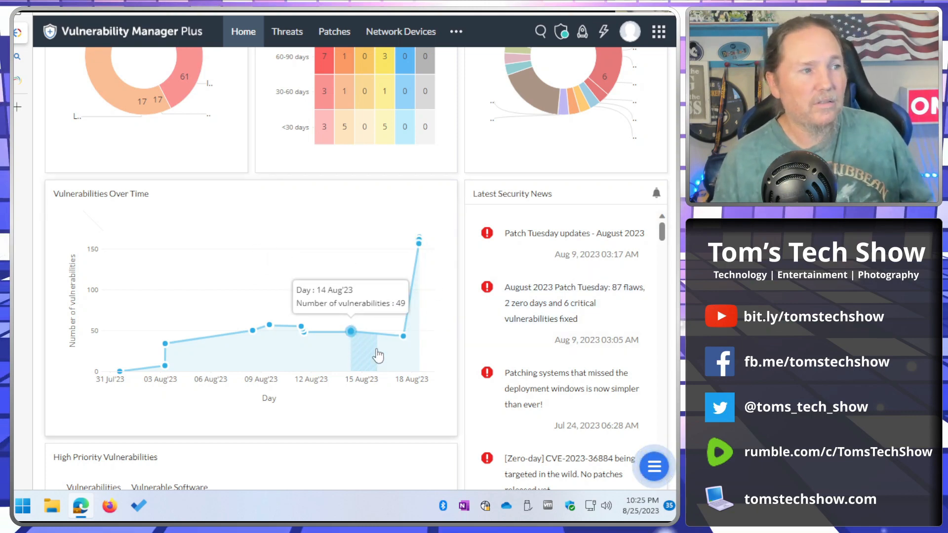
pyautogui.moveTo(267, 324)
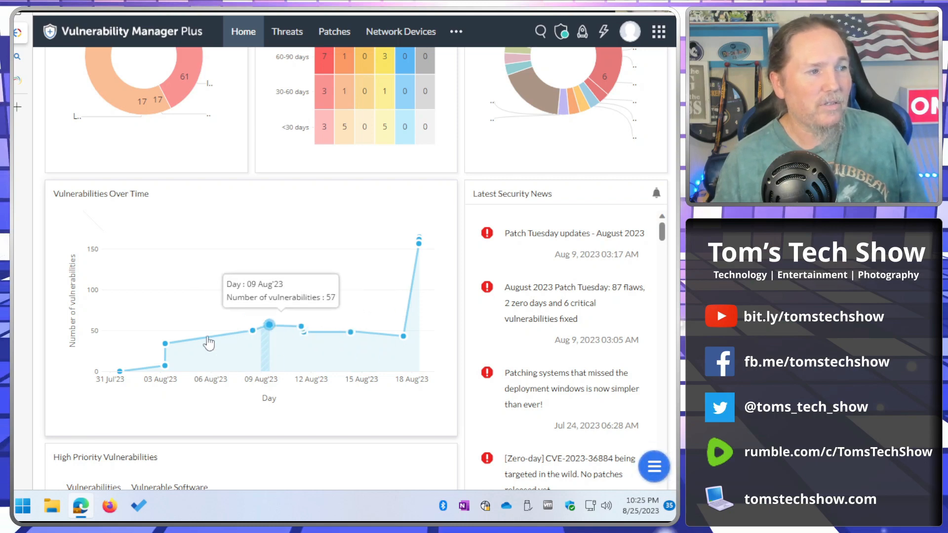
pyautogui.moveTo(305, 334)
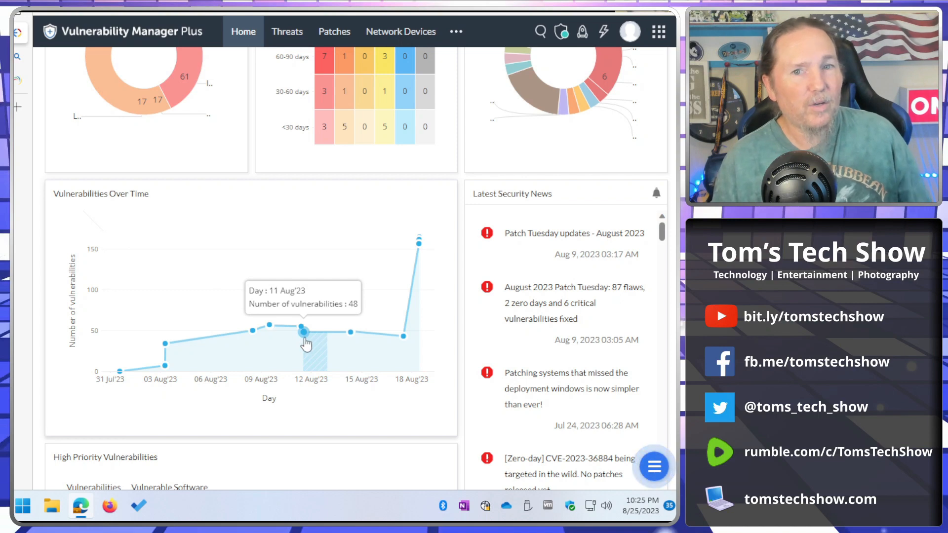
pyautogui.moveTo(351, 336)
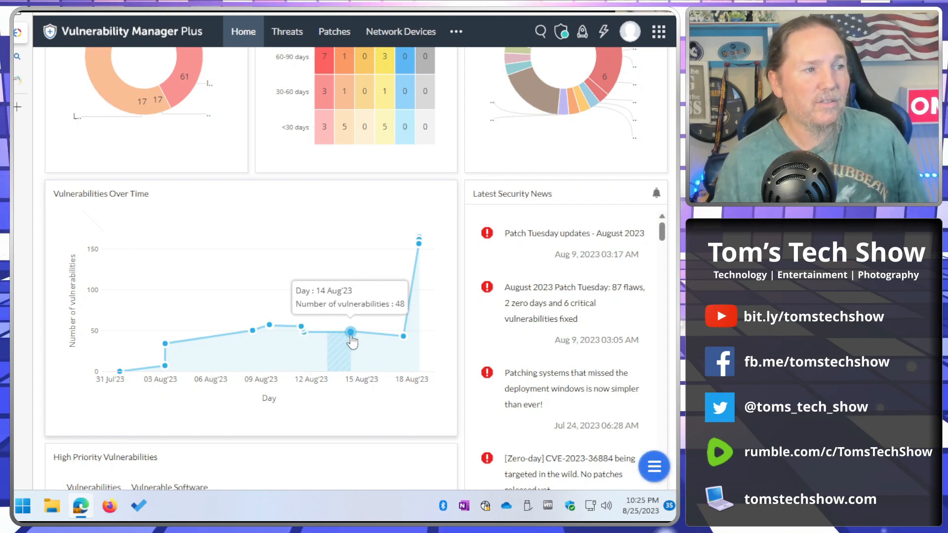
pyautogui.moveTo(461, 339)
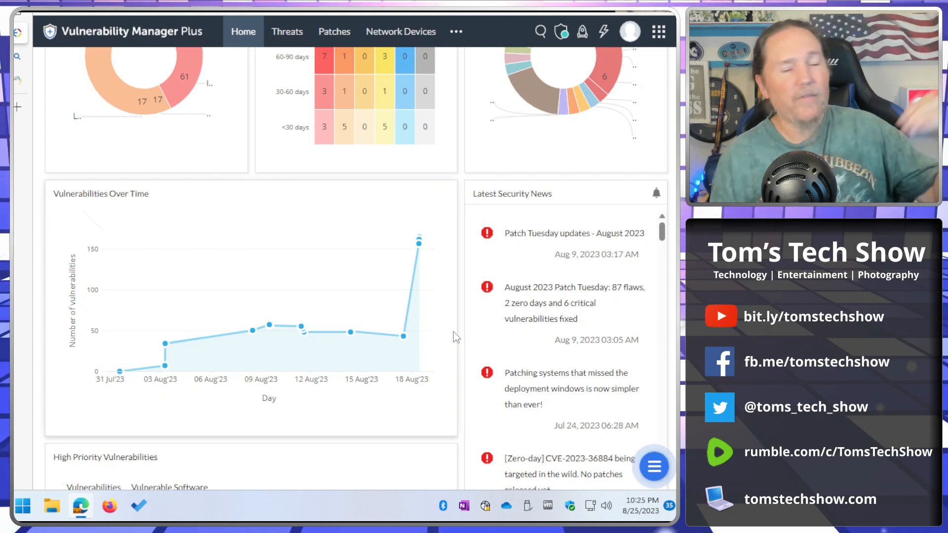
# Step: Review the High Priority Vulnerabilities on Home, then show the list of missing patches
pyautogui.scroll(-3)
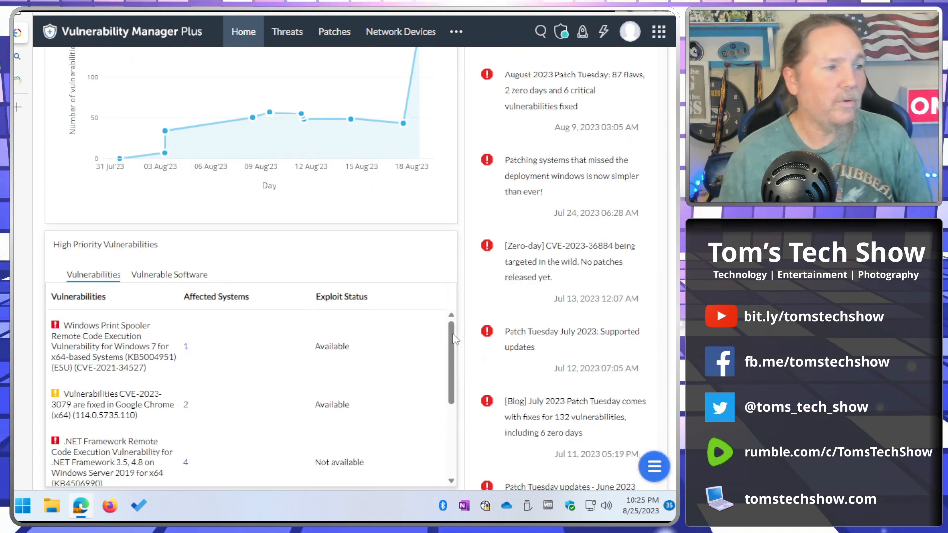
pyautogui.scroll(-3)
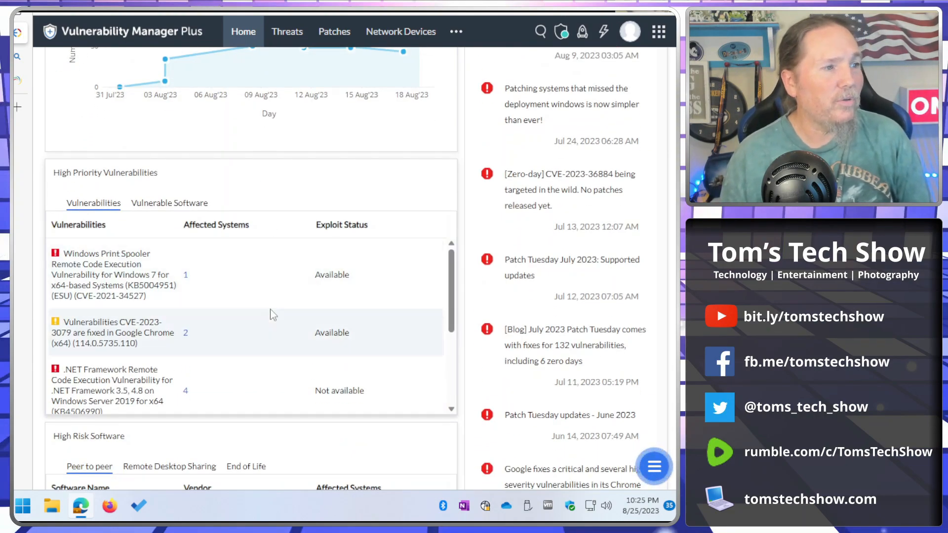
pyautogui.scroll(-3)
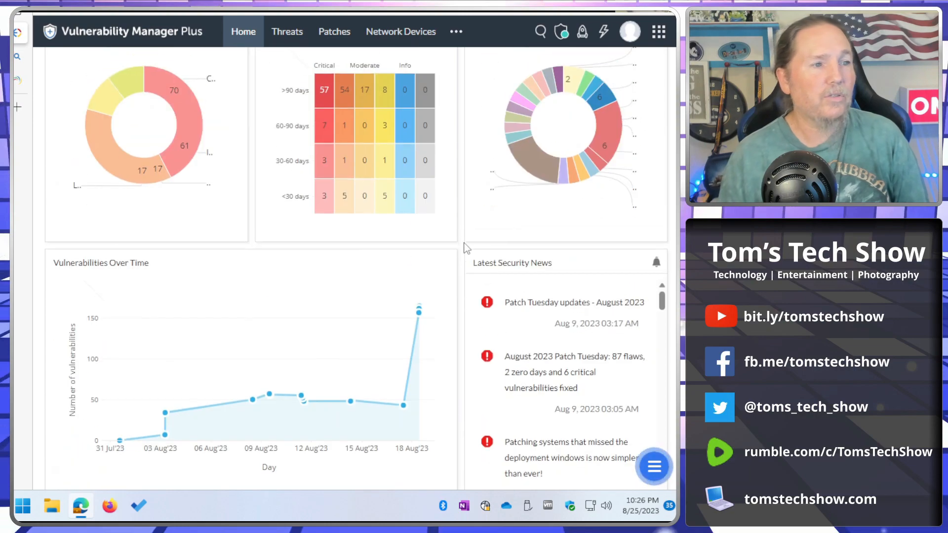
pyautogui.click(334, 31)
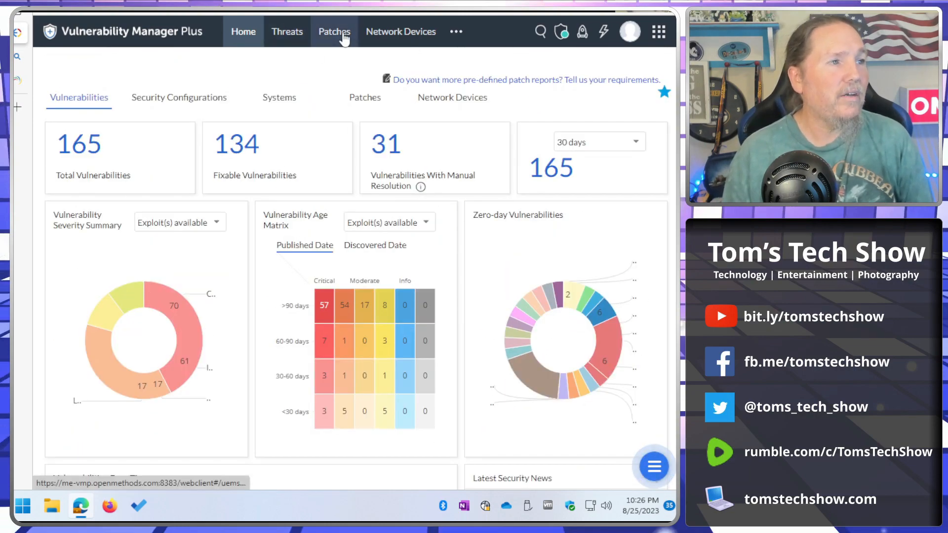
pyautogui.click(333, 32)
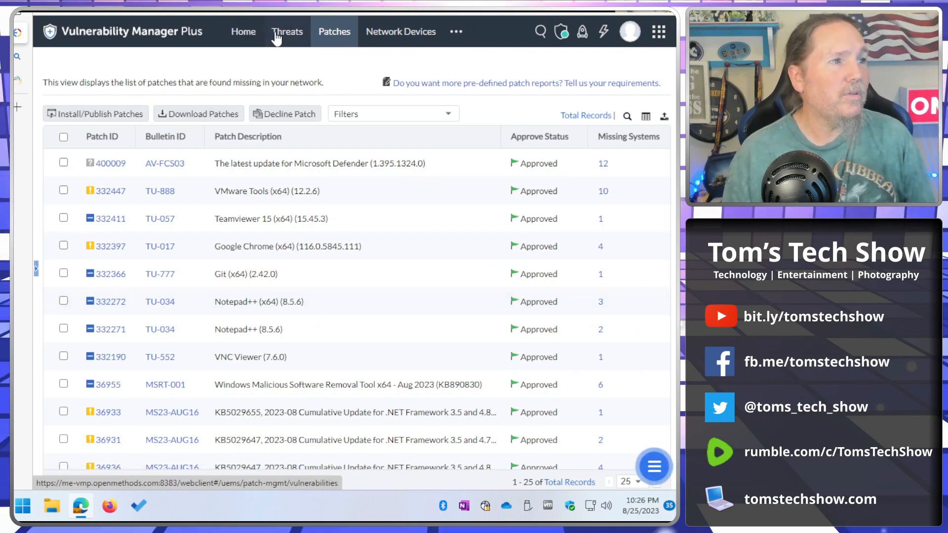
# Step: Sort the Threats list by CVSS 3.0 score, lowest first, and browse the vulnerabilities
pyautogui.click(286, 32)
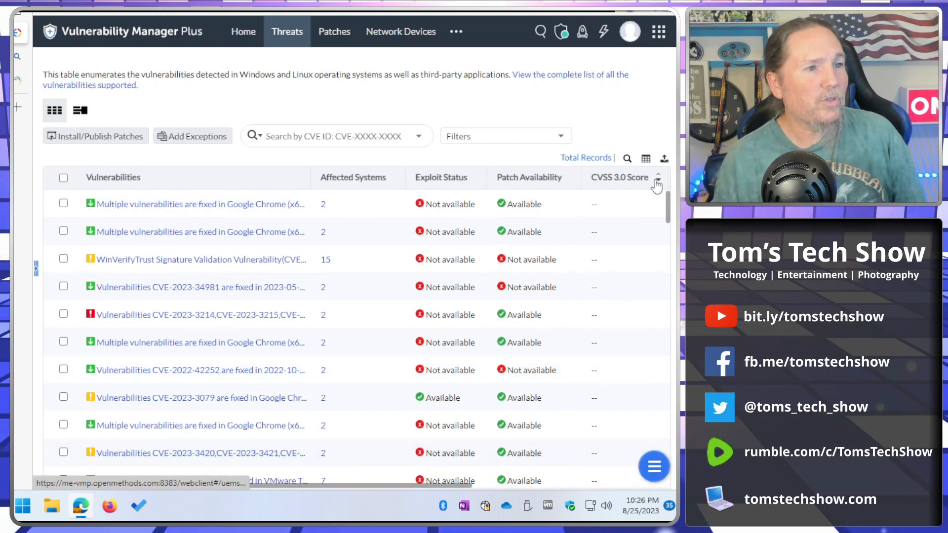
pyautogui.click(657, 182)
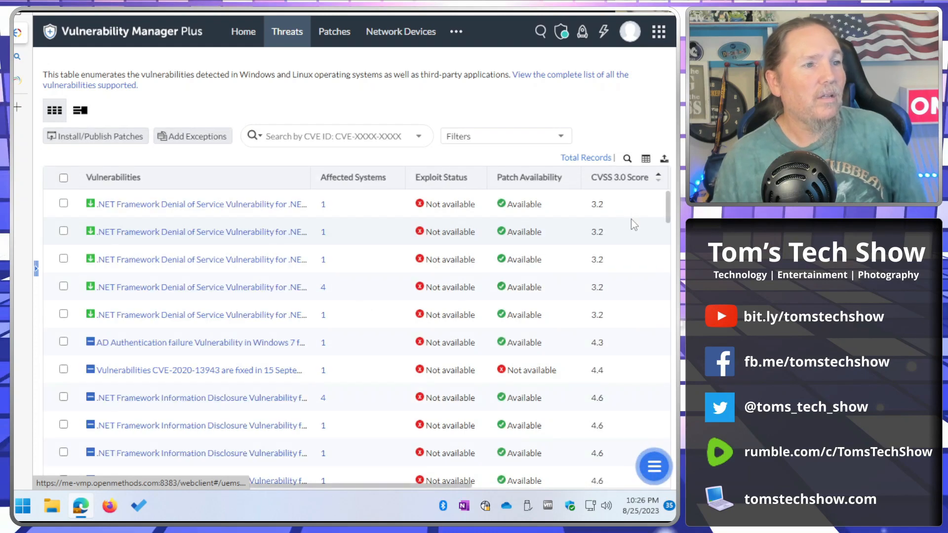
pyautogui.moveTo(657, 192)
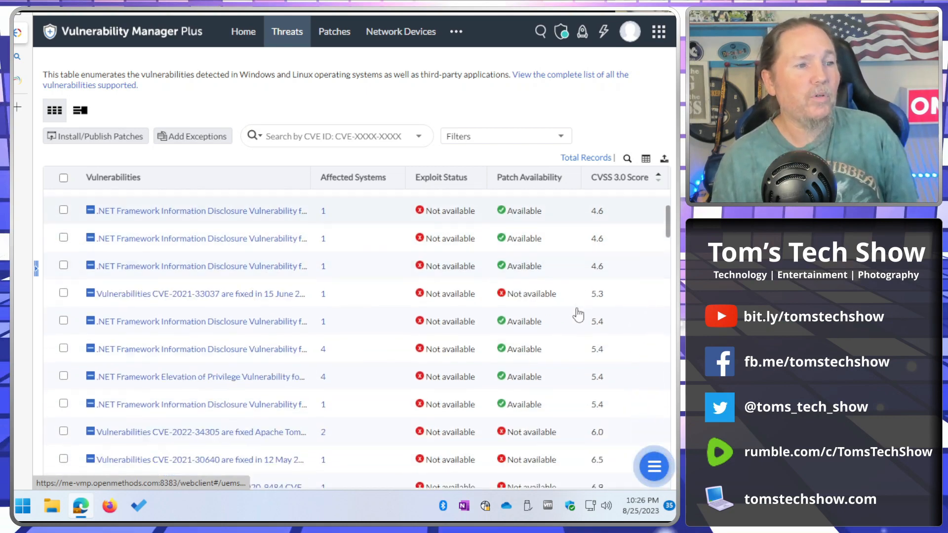
pyautogui.scroll(-3)
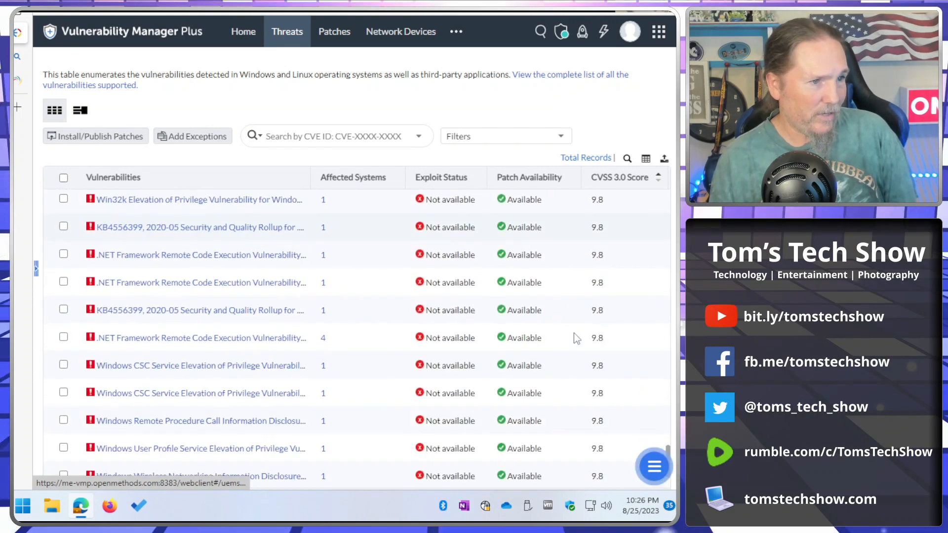
pyautogui.scroll(-3)
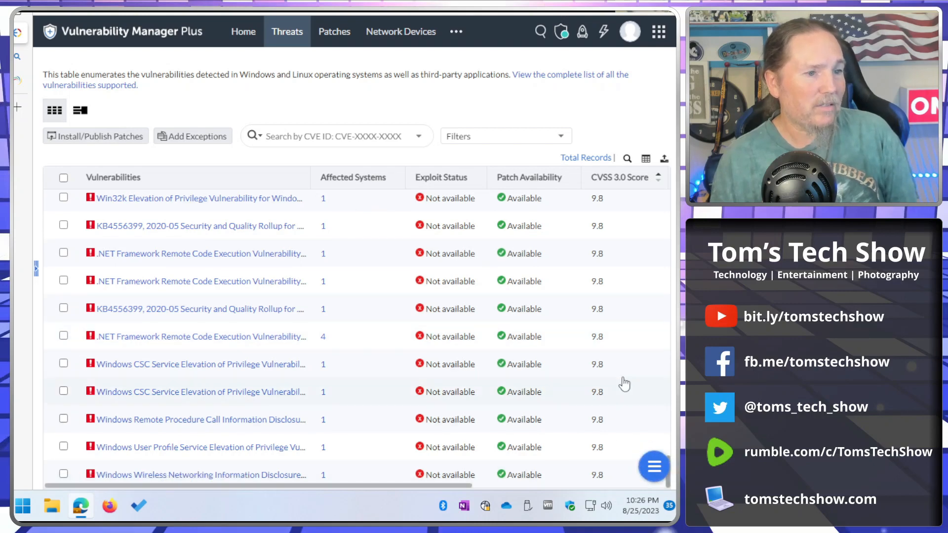
pyautogui.scroll(-3)
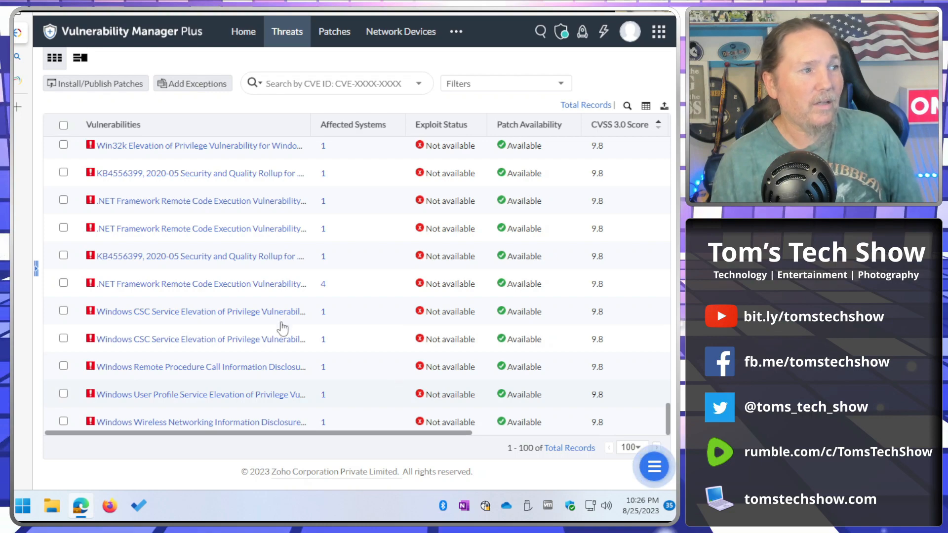
pyautogui.scroll(3)
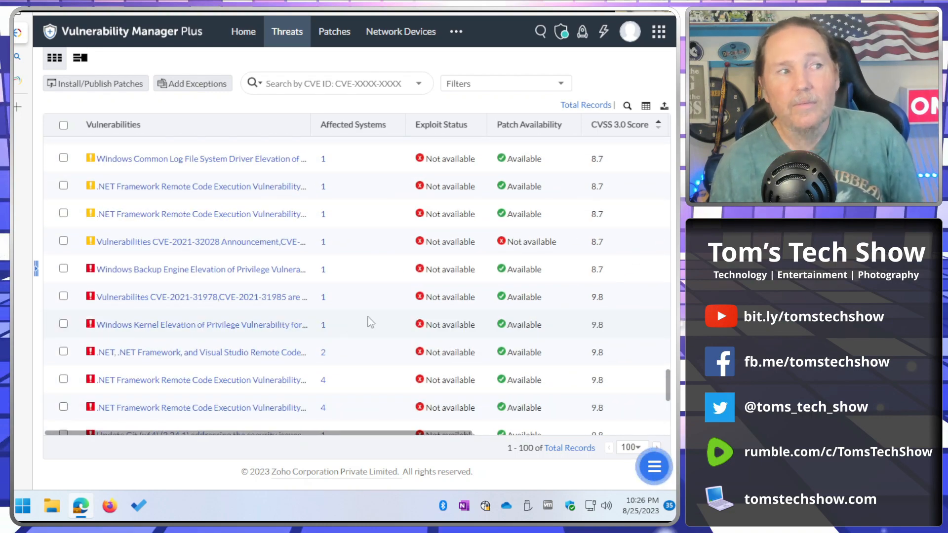
pyautogui.moveTo(580, 339)
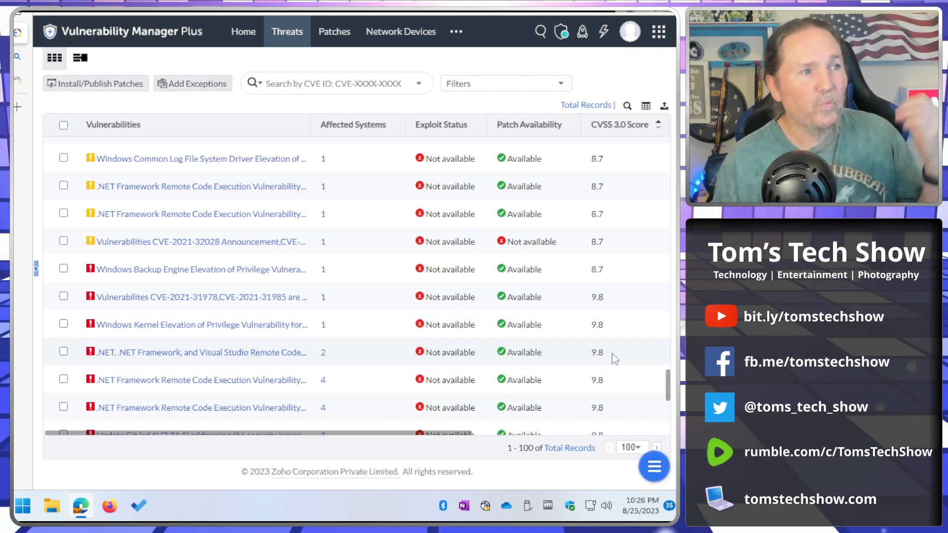
pyautogui.scroll(-3)
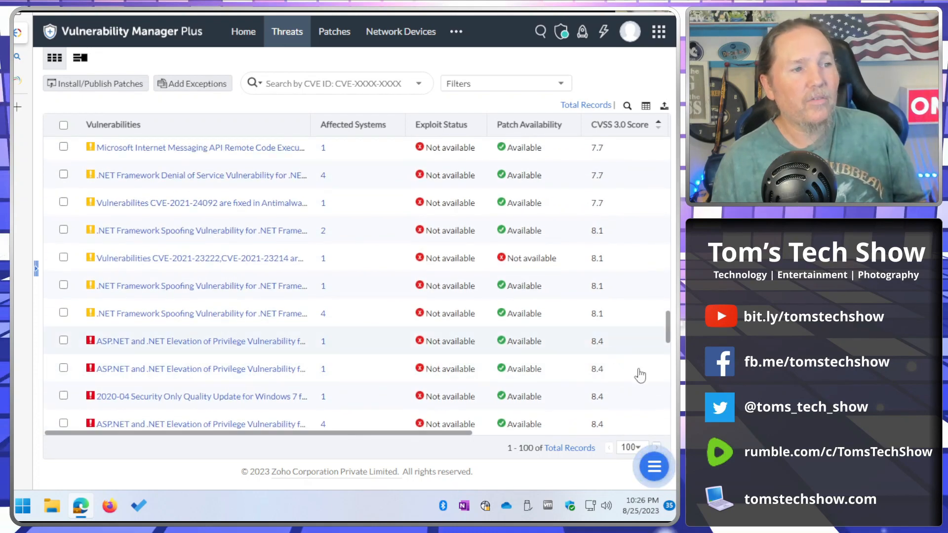
pyautogui.click(657, 124)
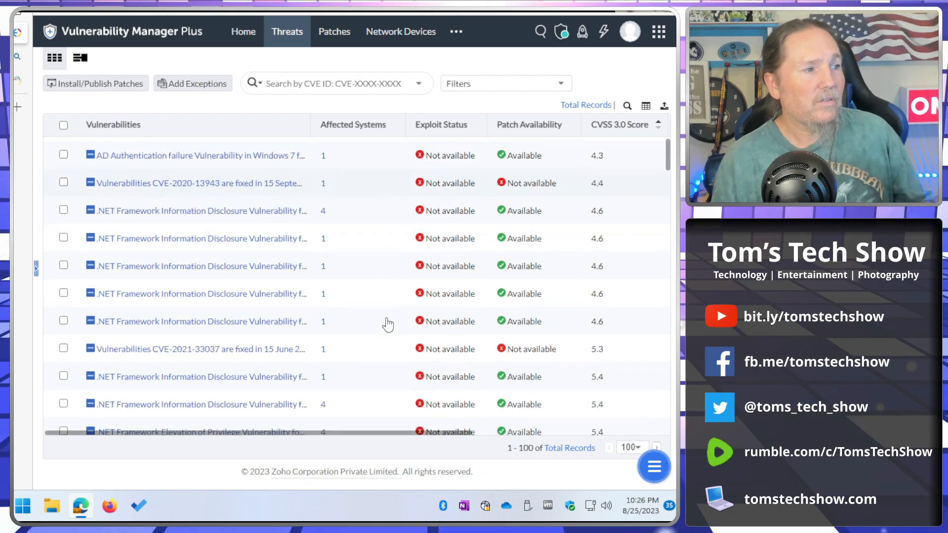
pyautogui.scroll(-3)
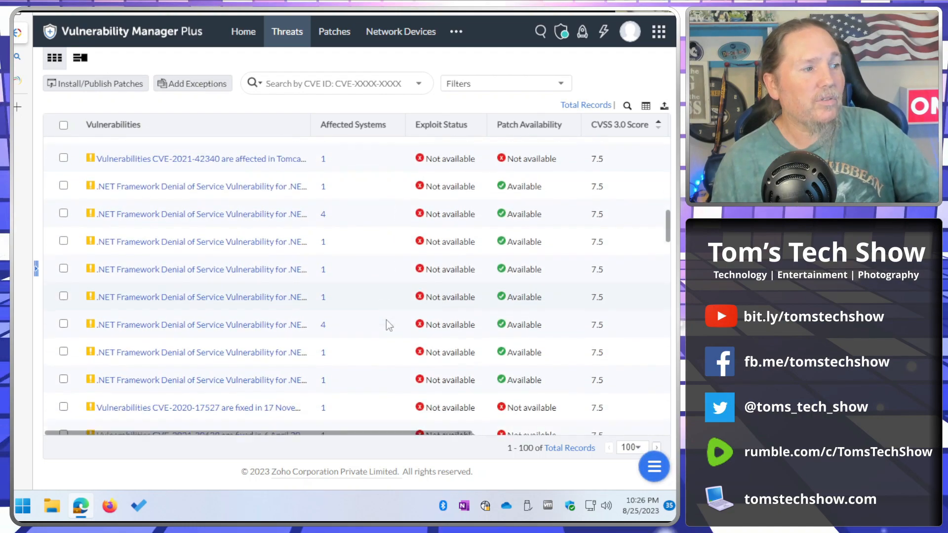
pyautogui.scroll(-3)
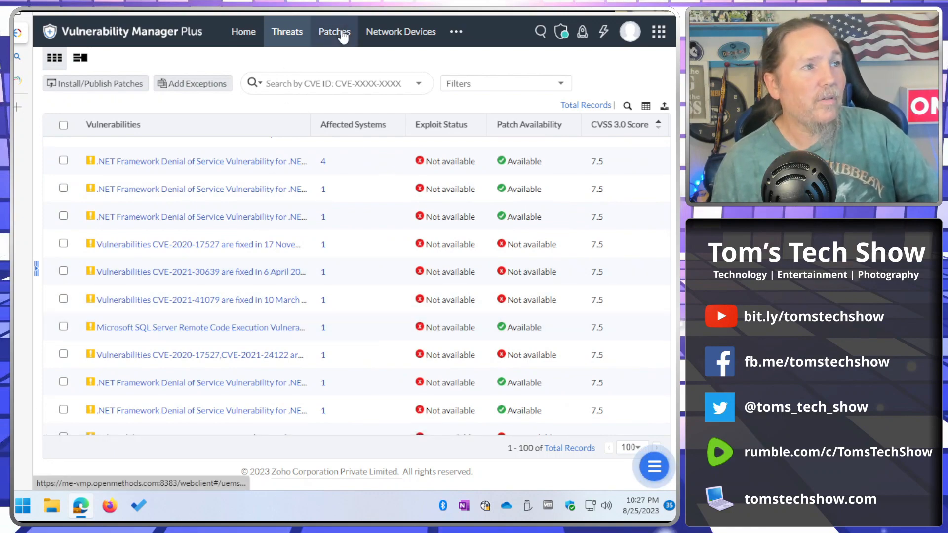
pyautogui.click(334, 32)
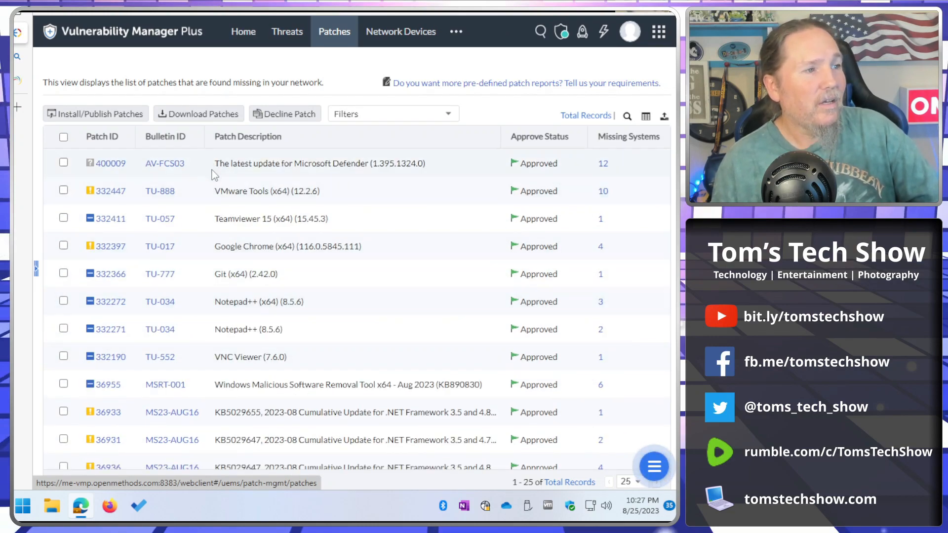
pyautogui.doubleClick(318, 163)
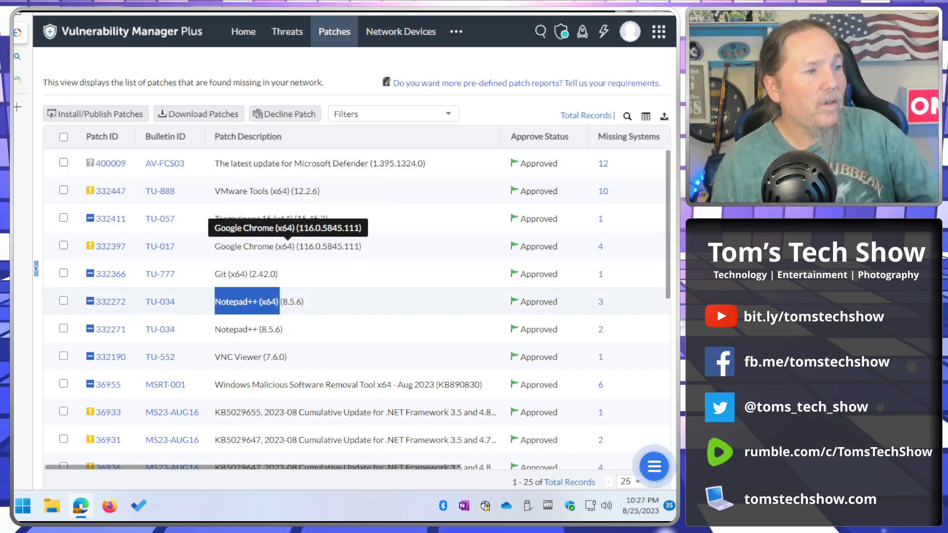
pyautogui.moveTo(235, 367)
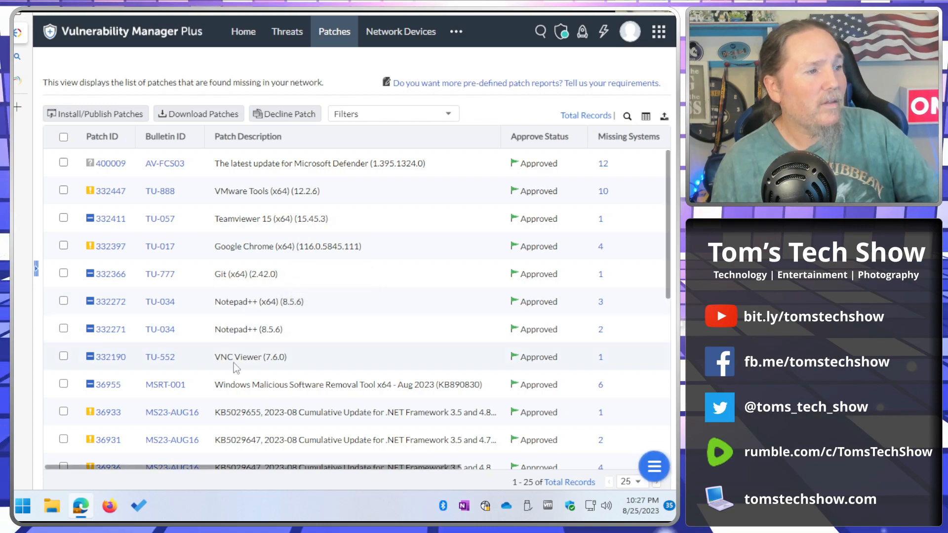
pyautogui.doubleClick(249, 357)
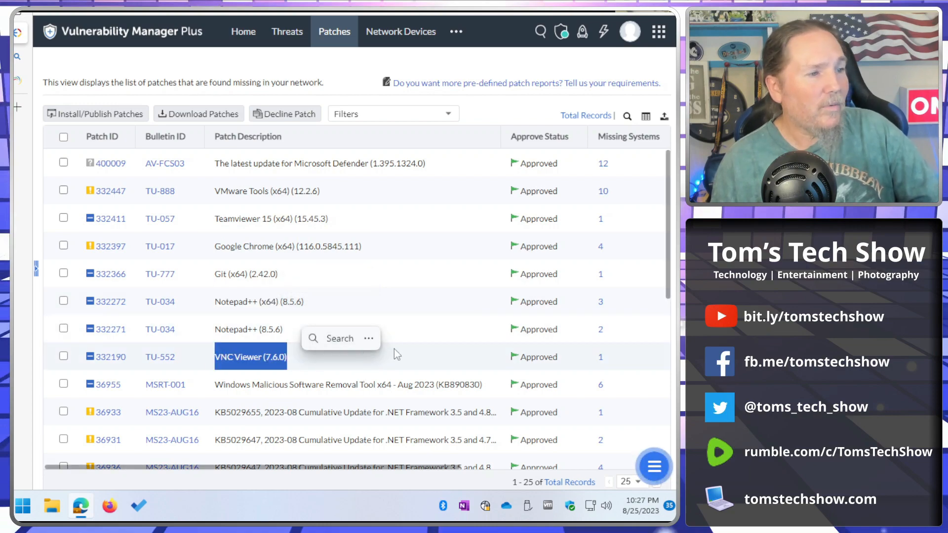
pyautogui.scroll(-3)
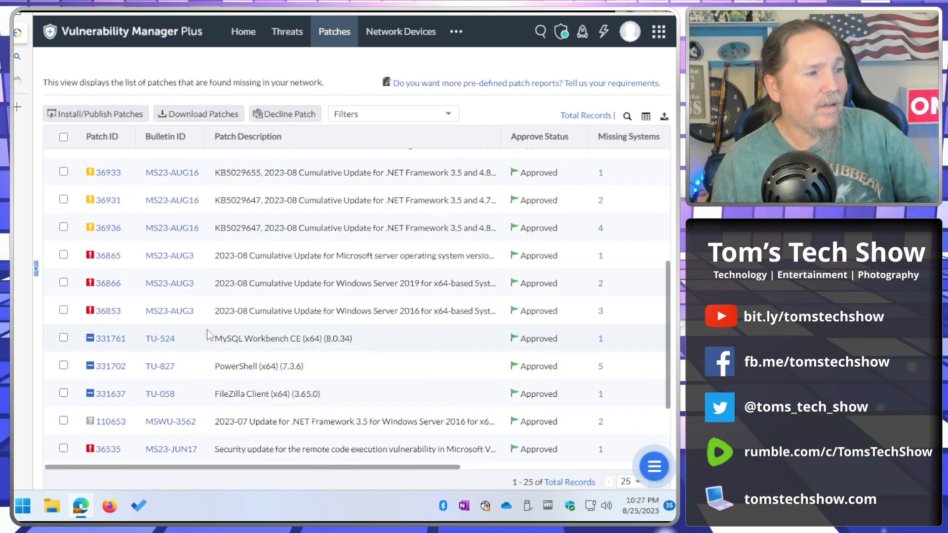
pyautogui.doubleClick(254, 339)
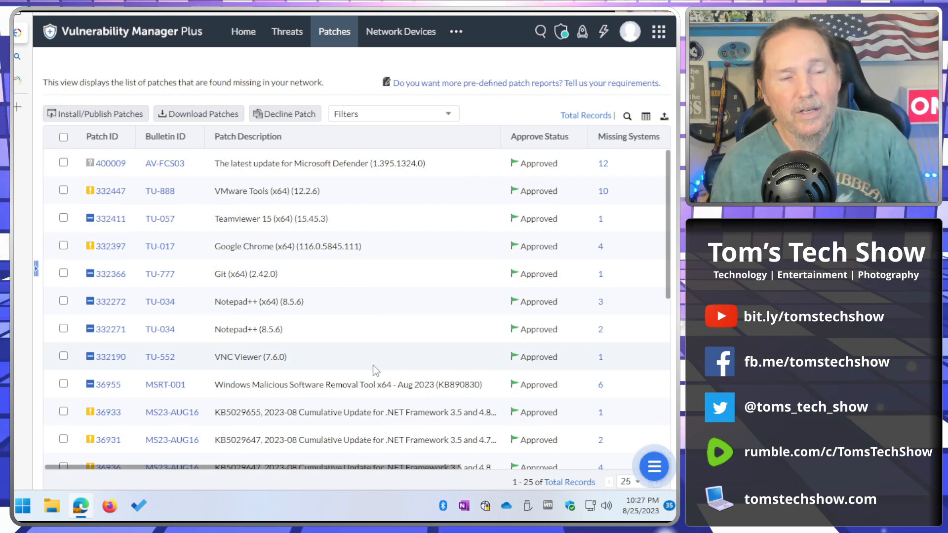
pyautogui.moveTo(371, 361)
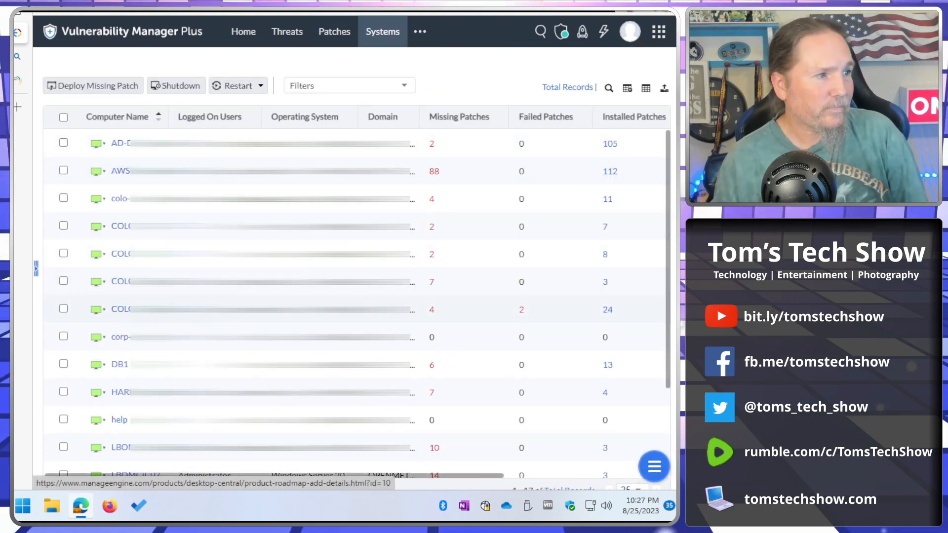
# Step: Open COLO-TOOLBOX's details and browse its 20 installed software programs
pyautogui.click(121, 226)
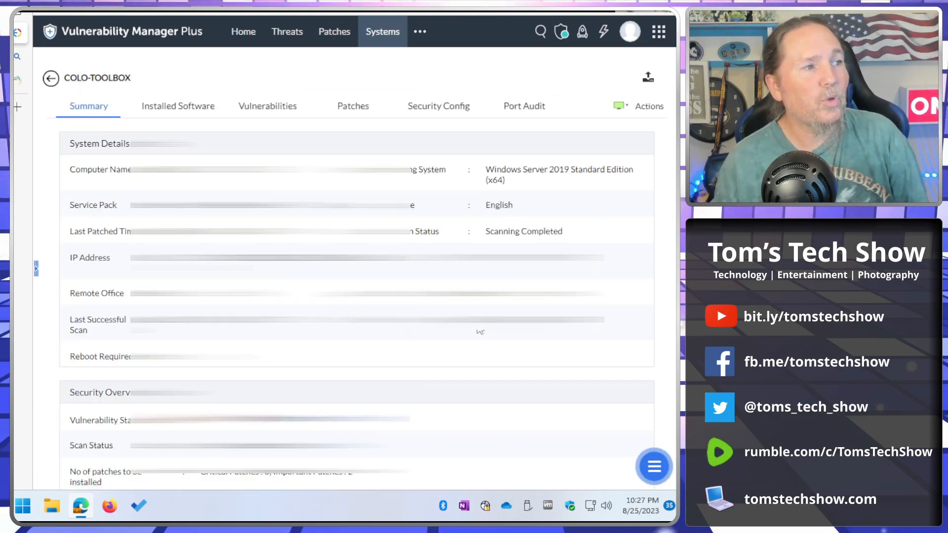
pyautogui.scroll(-3)
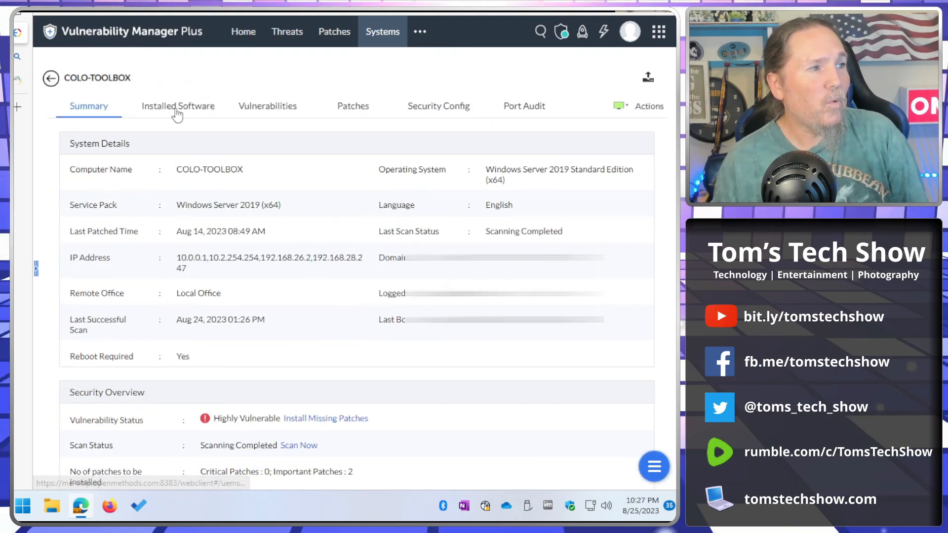
pyautogui.click(177, 106)
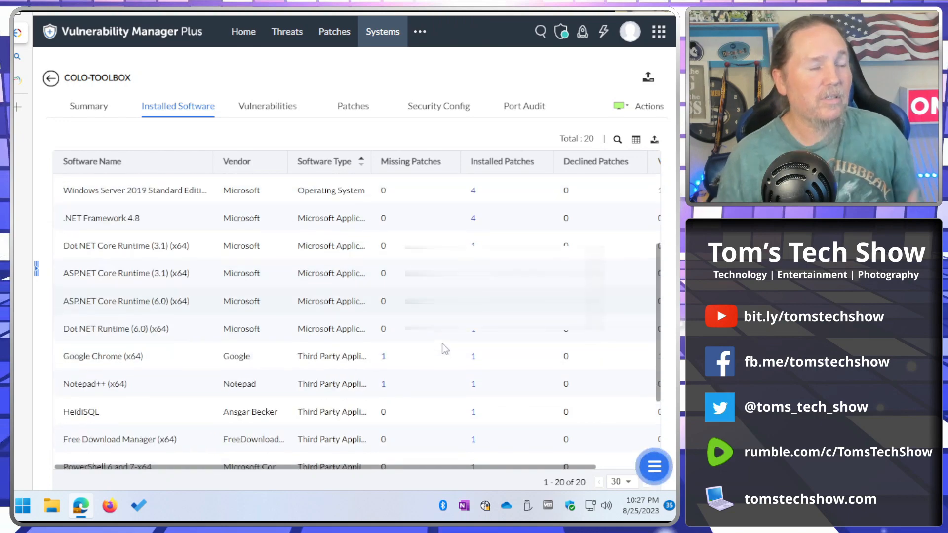
pyautogui.scroll(-3)
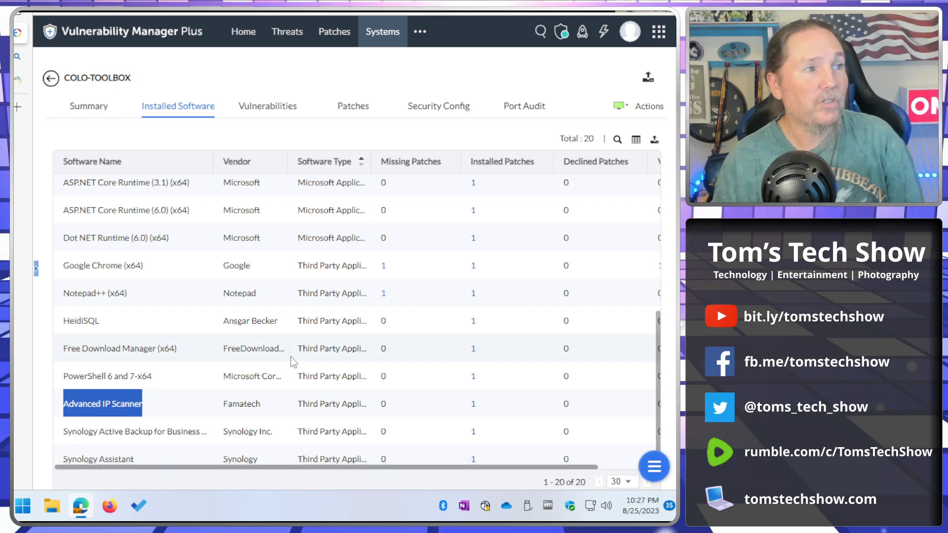
pyautogui.moveTo(268, 105)
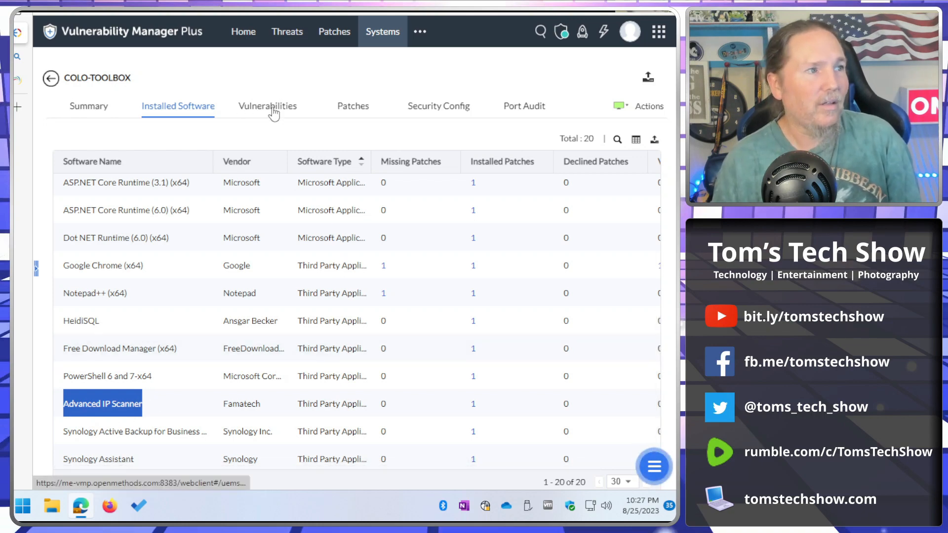
# Step: Select COLO-TOOLBOX's four missing patches, including SQL Server 2016 SP3, Notepad++, Chrome and Defender, for installation
pyautogui.click(267, 106)
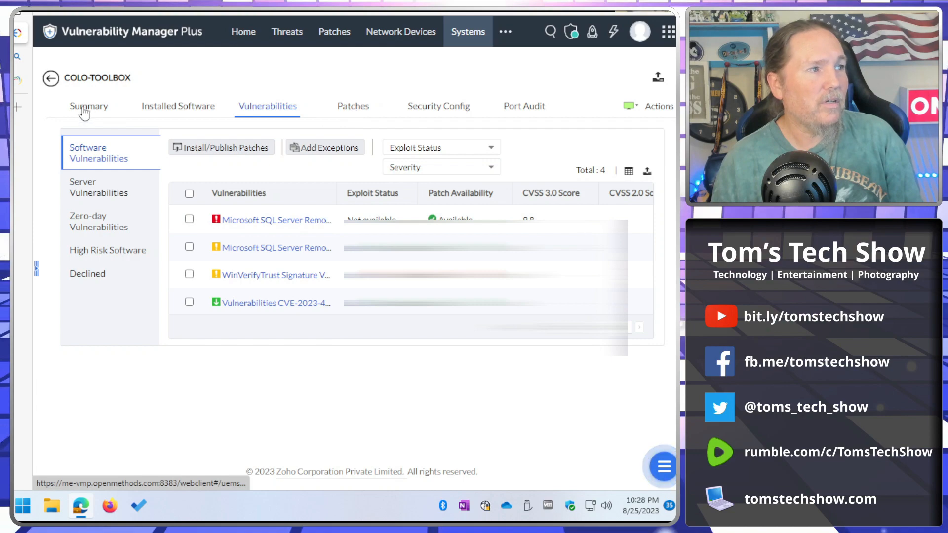
pyautogui.click(89, 106)
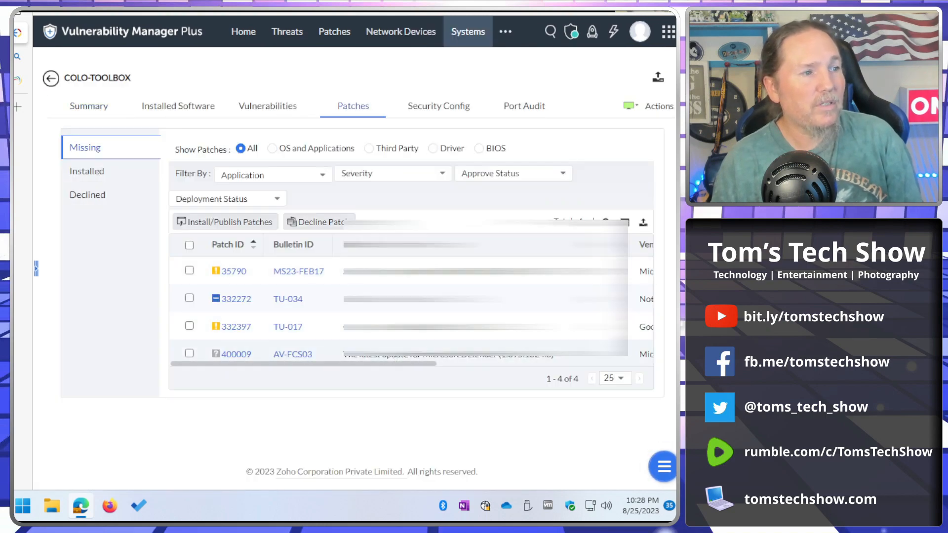
pyautogui.click(189, 245)
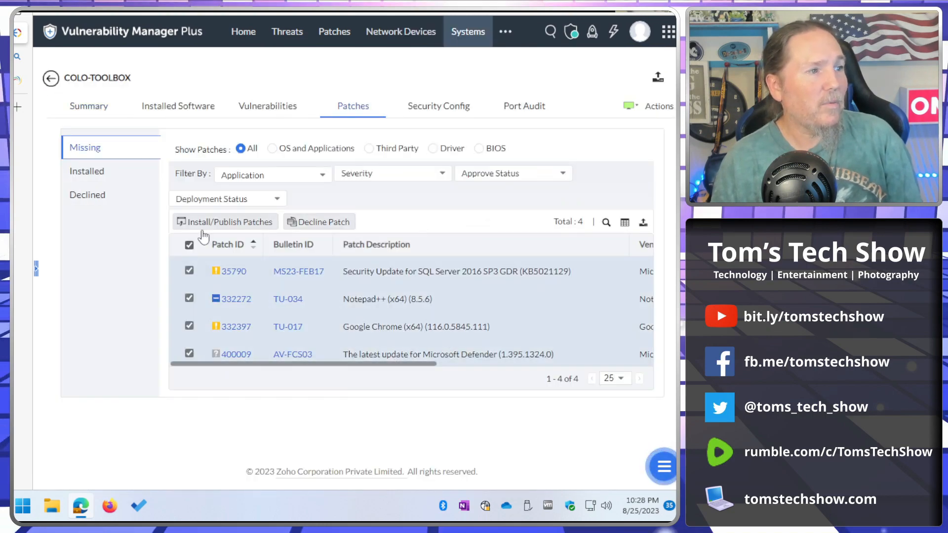
pyautogui.click(224, 221)
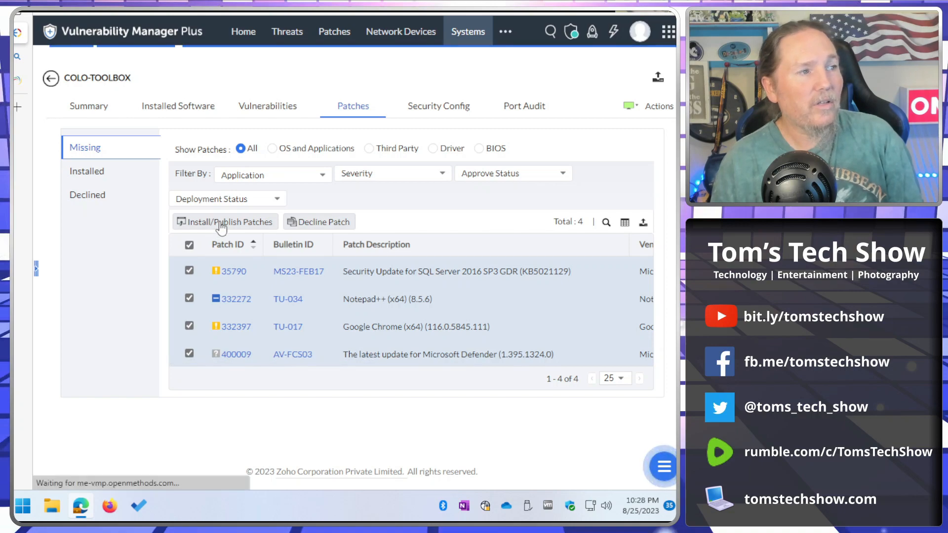
# Step: Apply the 'Deploy any time at the earliest' deployment policy
pyautogui.click(225, 221)
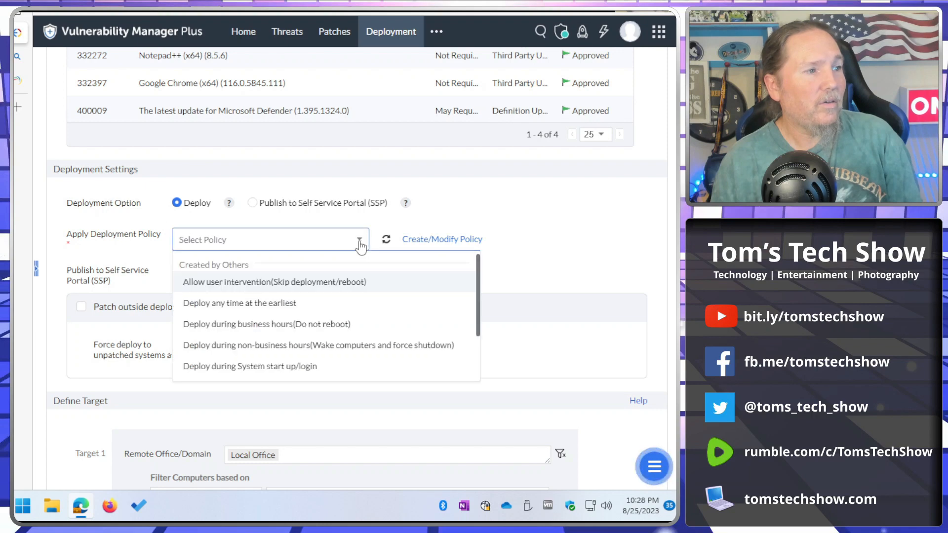
pyautogui.click(239, 302)
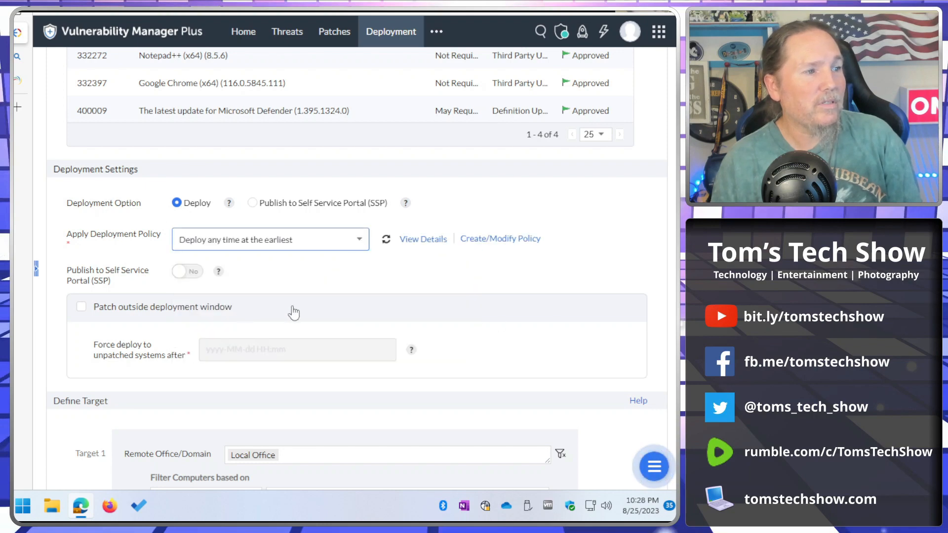
pyautogui.scroll(-3)
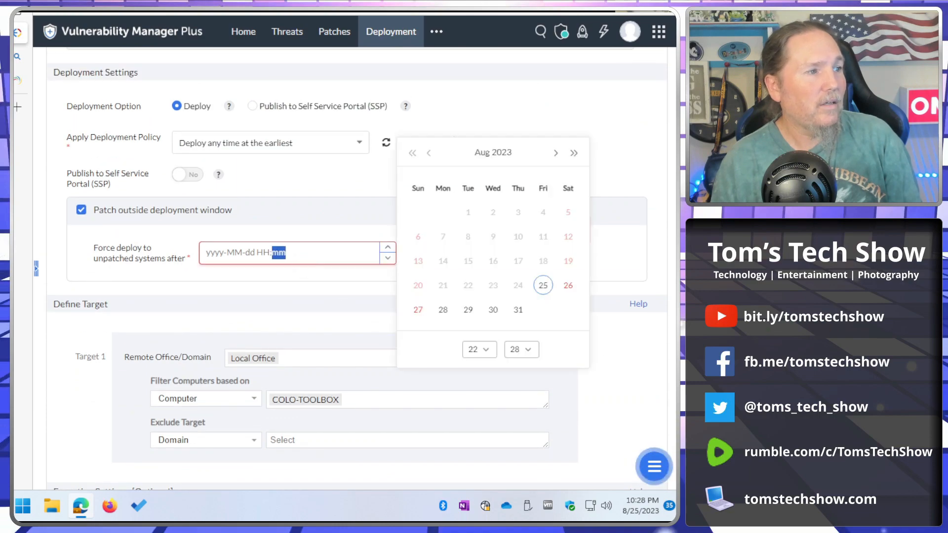
# Step: Allow patching outside the deployment window, forcing deployment after August 26, 2023 22:28
pyautogui.click(542, 285)
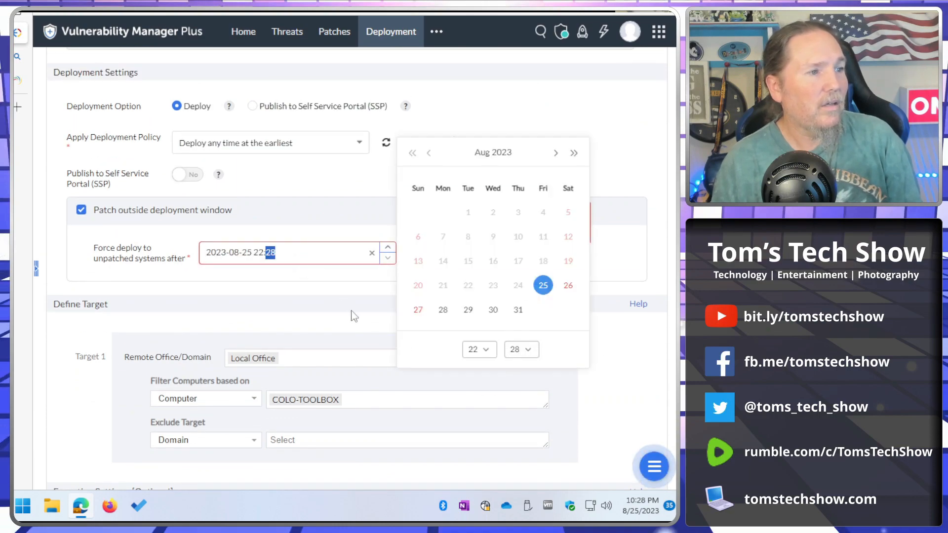
pyautogui.scroll(-3)
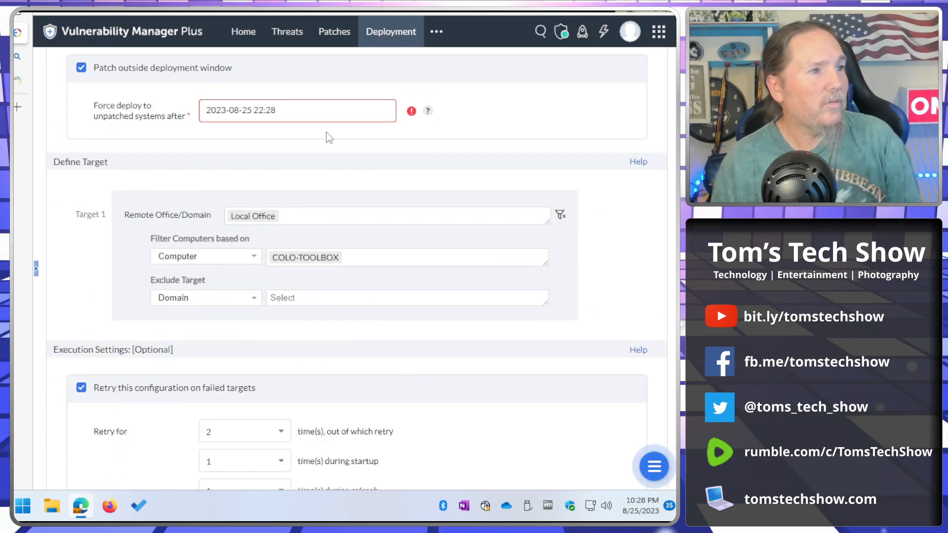
pyautogui.click(296, 110)
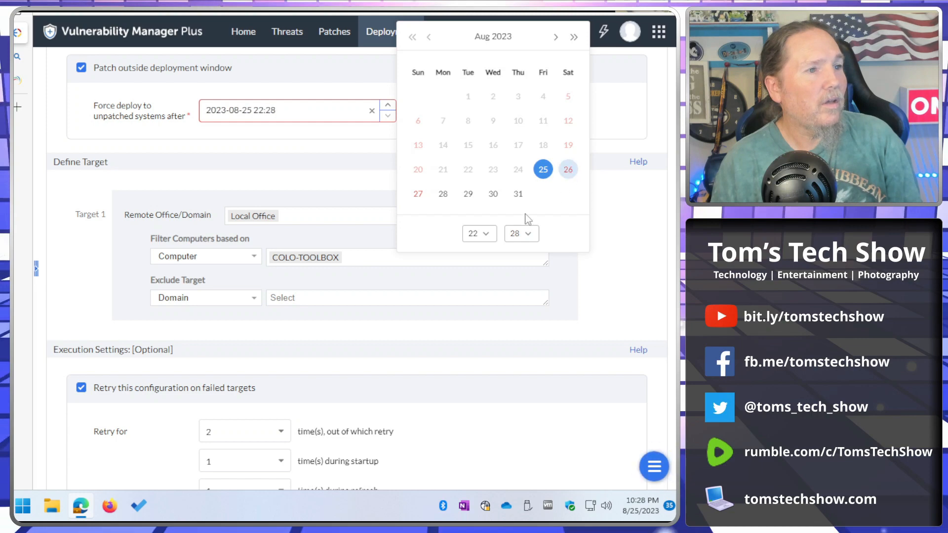
pyautogui.click(567, 170)
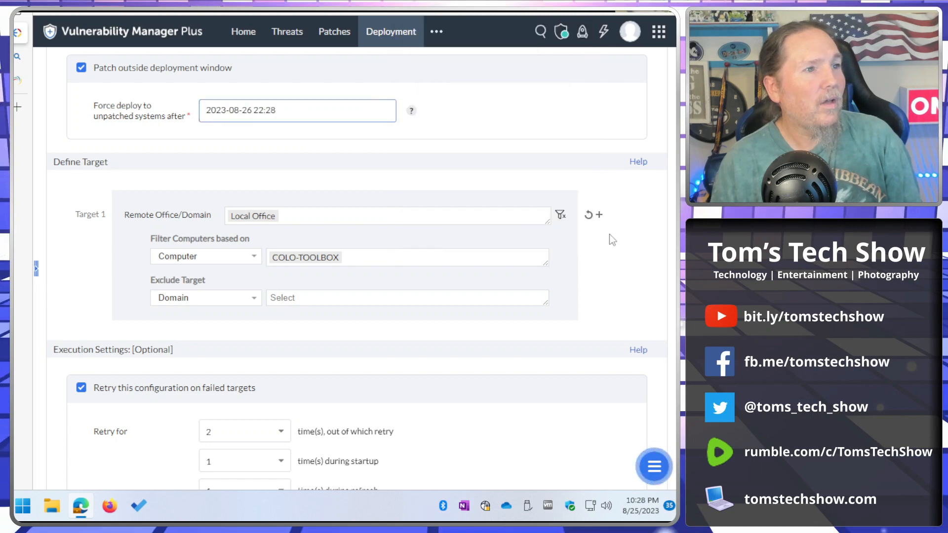
pyautogui.scroll(-3)
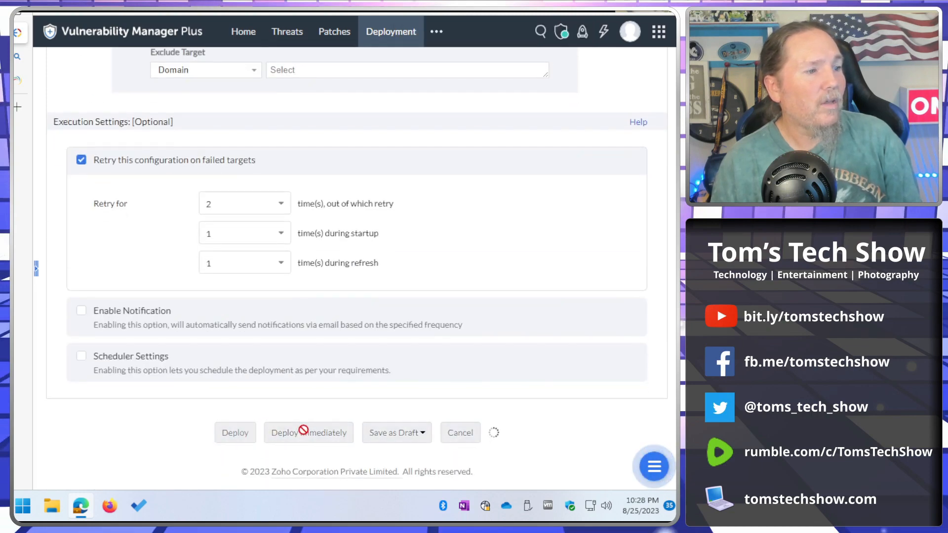
# Step: Deploy the patches immediately as MyConfiguration10 and refresh its Draft - Download In Progress status
pyautogui.click(308, 433)
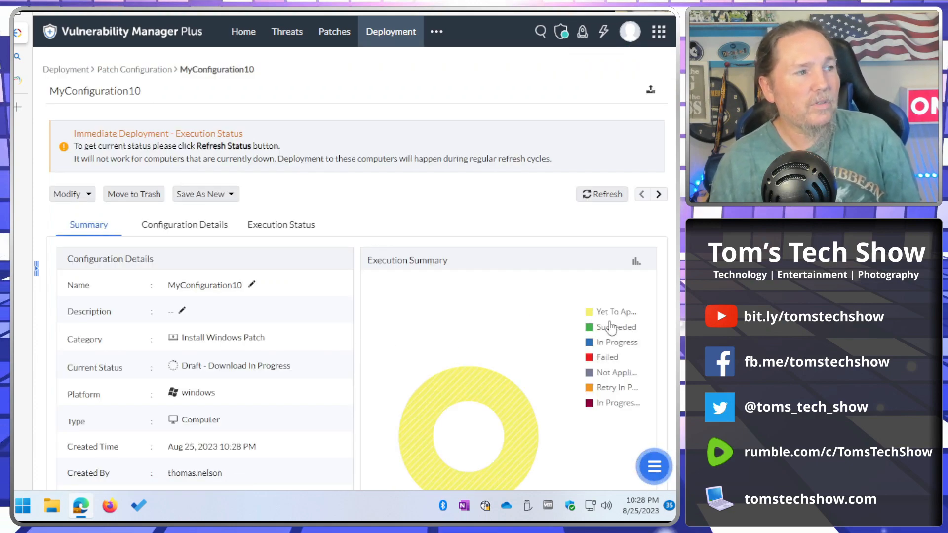
pyautogui.scroll(-3)
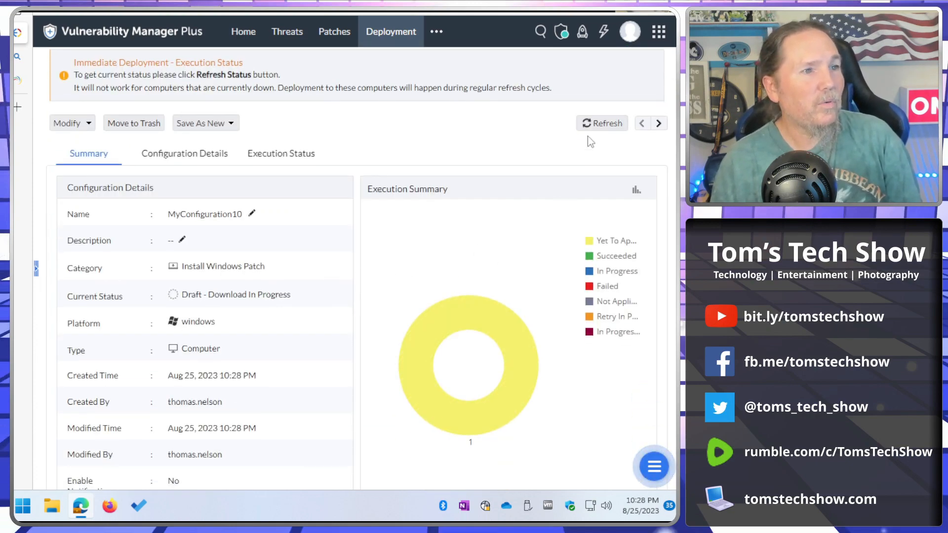
pyautogui.click(601, 123)
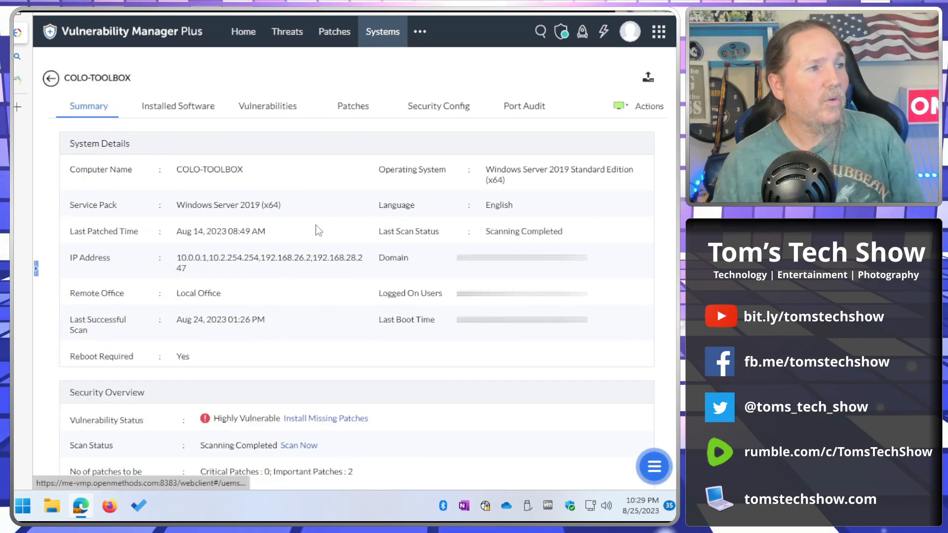
pyautogui.scroll(-3)
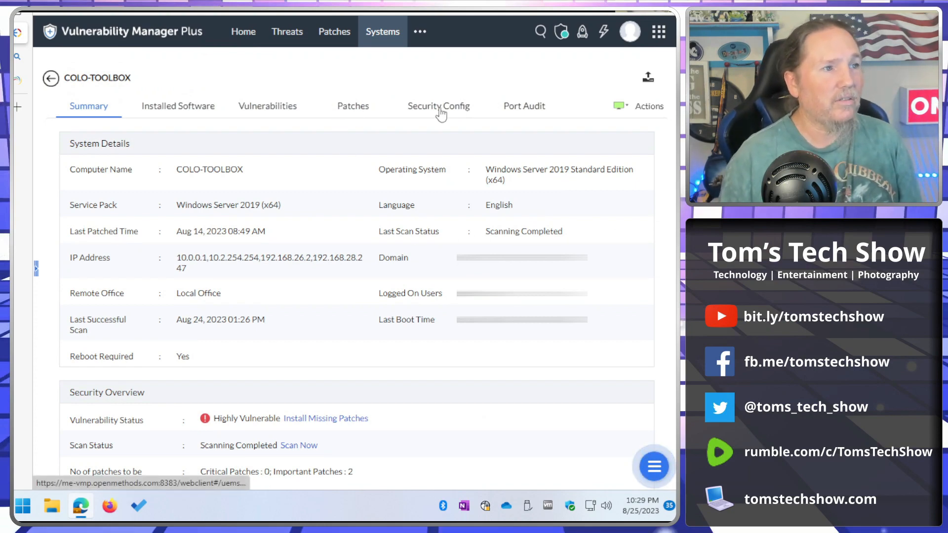
pyautogui.click(438, 106)
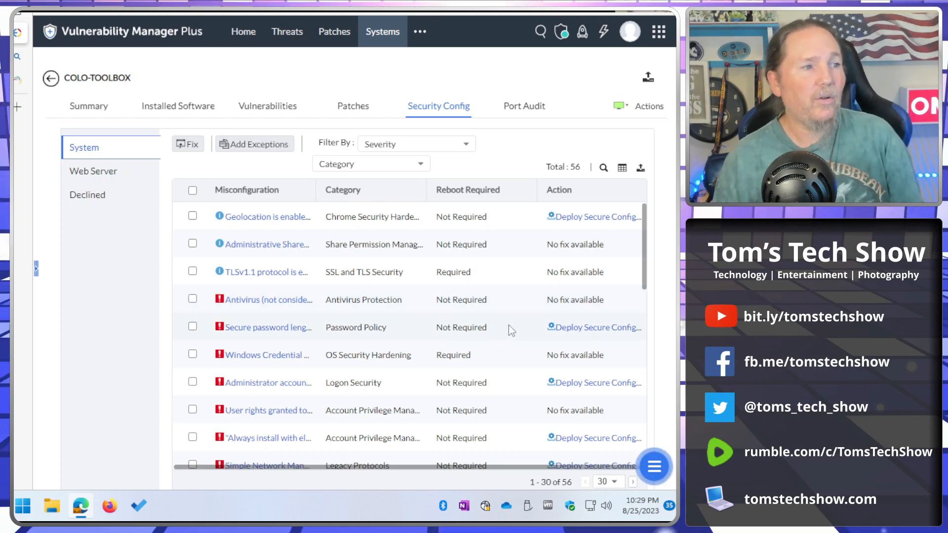
pyautogui.moveTo(266, 272)
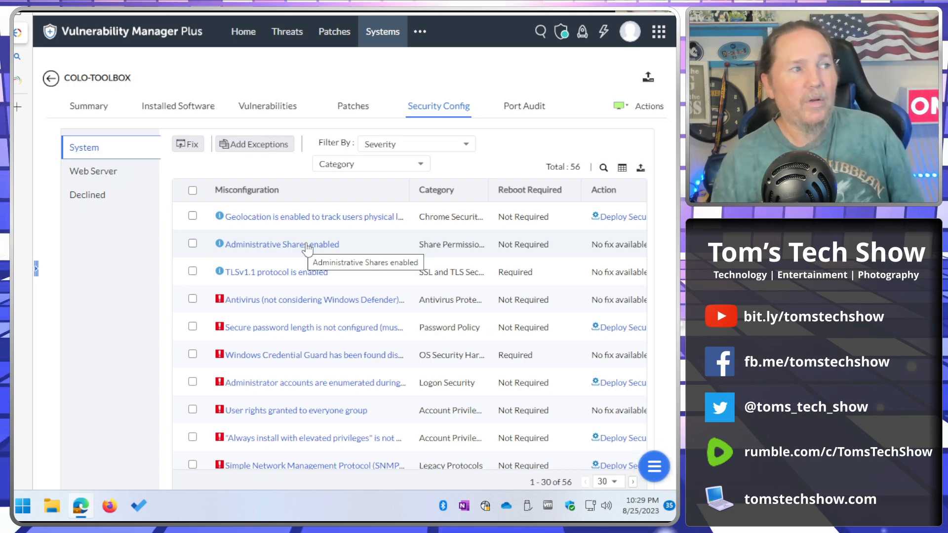
pyautogui.moveTo(325, 327)
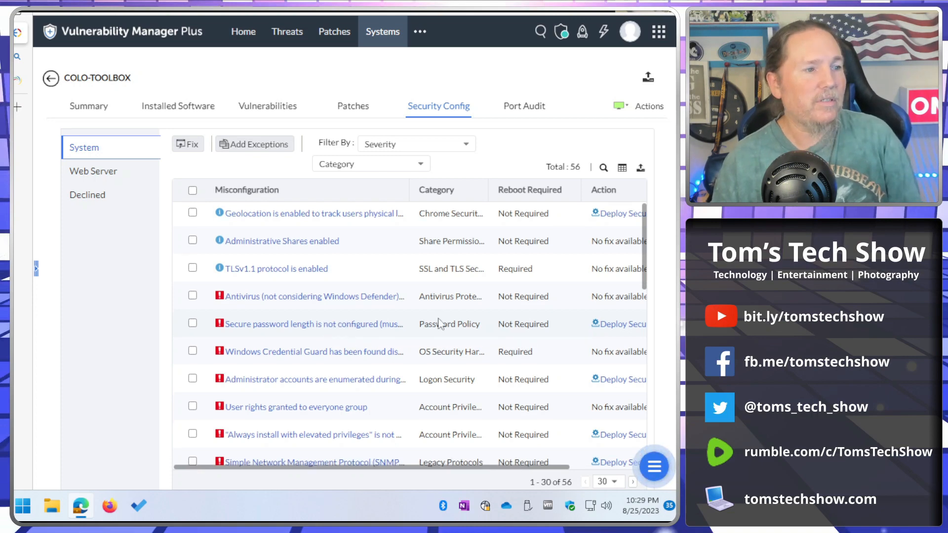
pyautogui.scroll(-3)
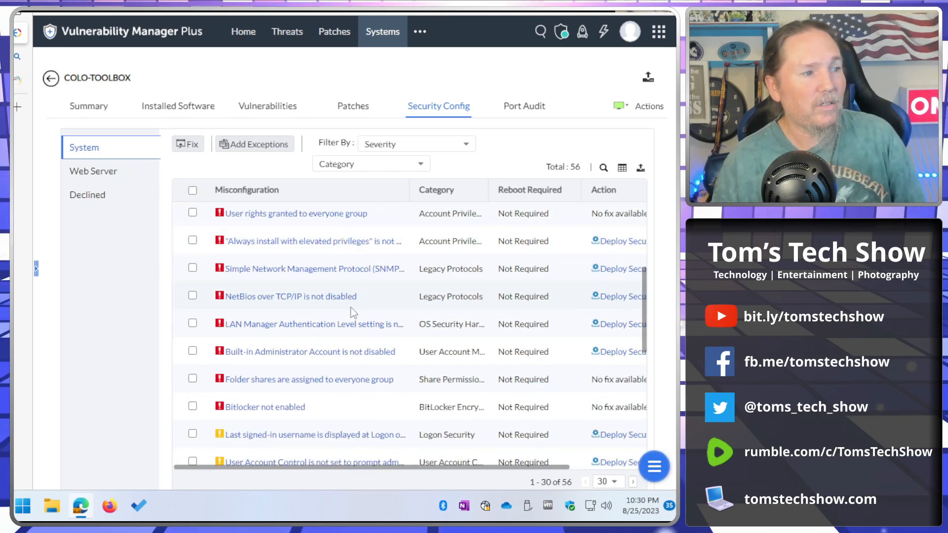
pyautogui.scroll(-3)
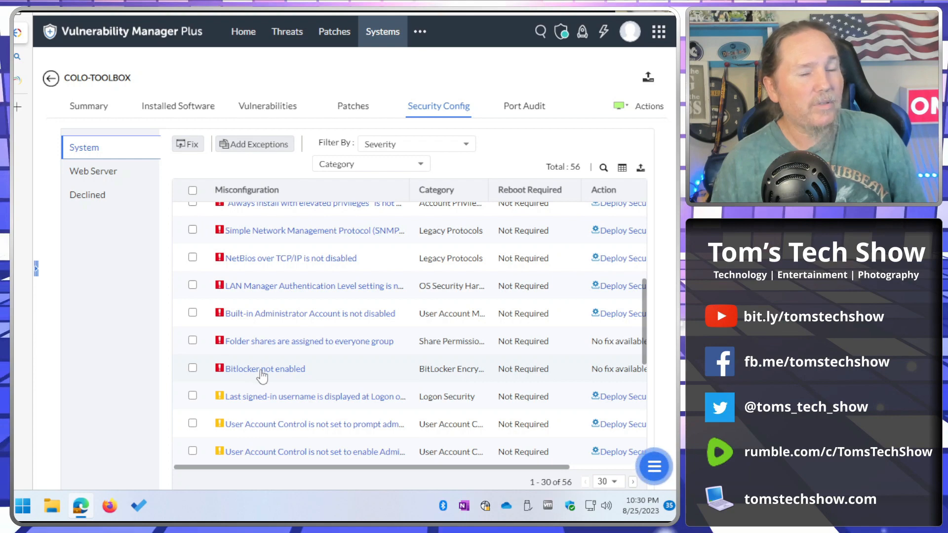
pyautogui.scroll(-3)
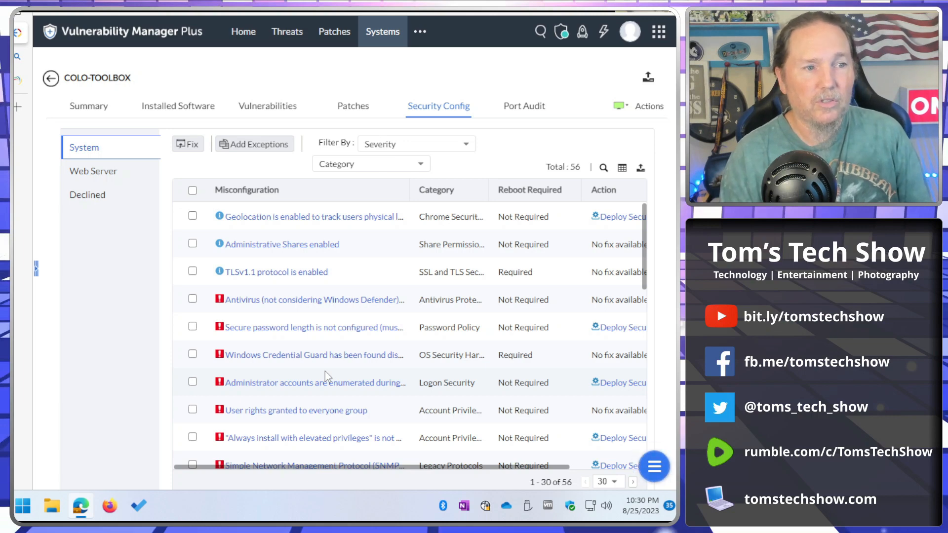
pyautogui.moveTo(387, 263)
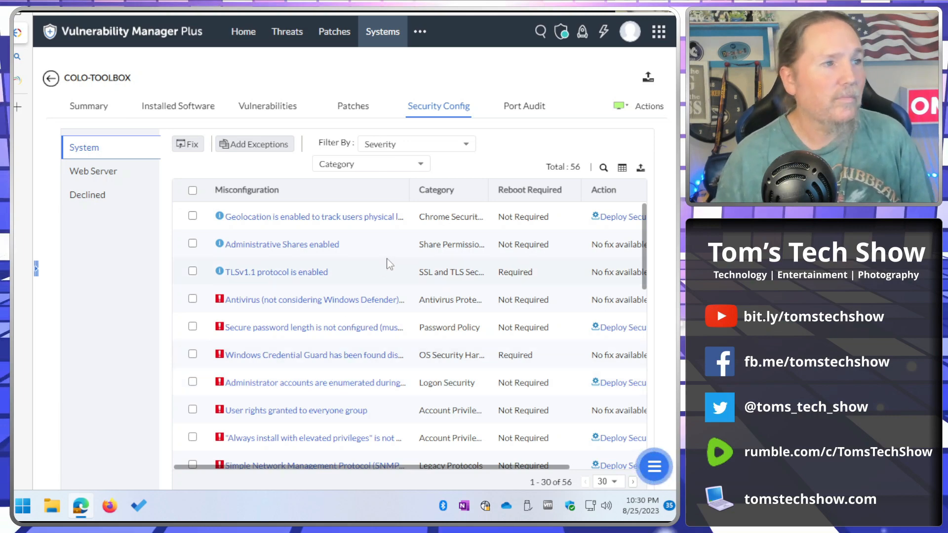
# Step: Review COLO-TOOLBOX's 86 audited ports, highlighting entries such as SNMP
pyautogui.click(524, 105)
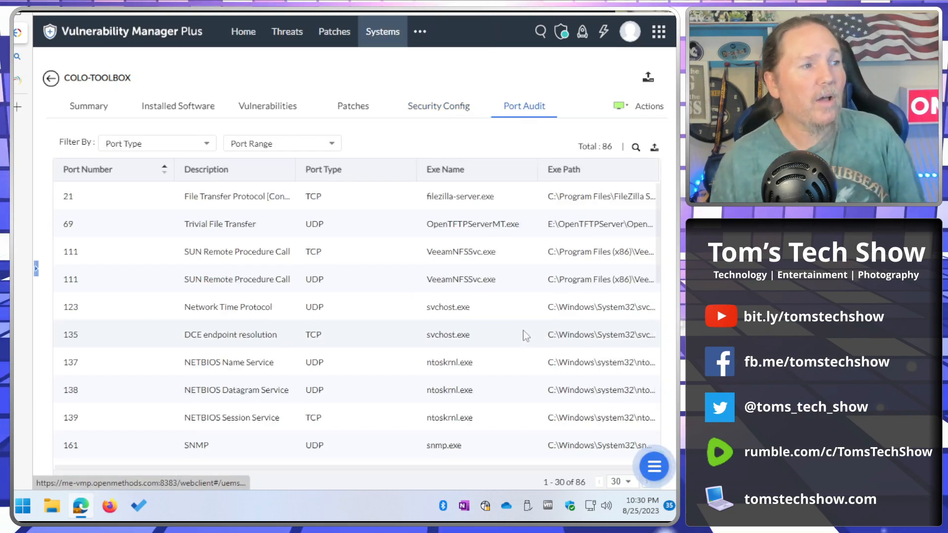
pyautogui.scroll(-3)
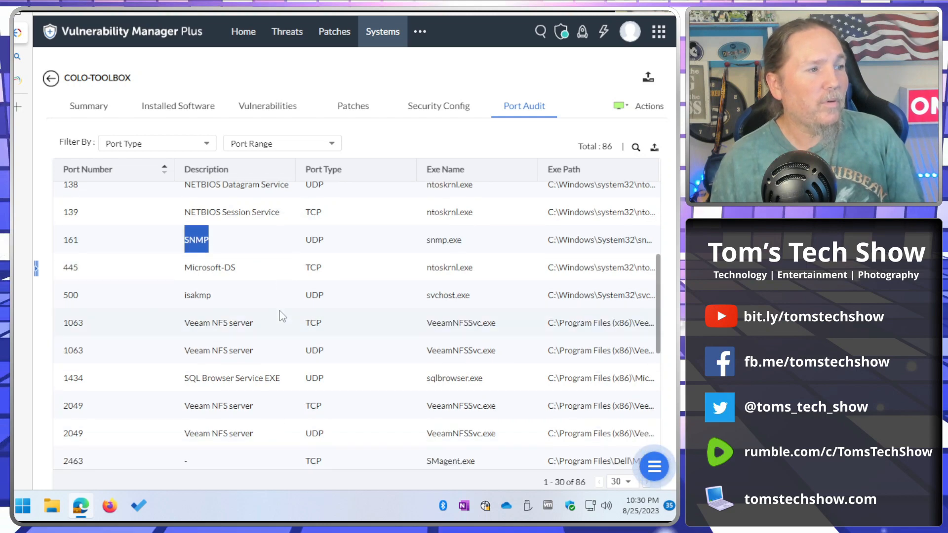
pyautogui.doubleClick(196, 296)
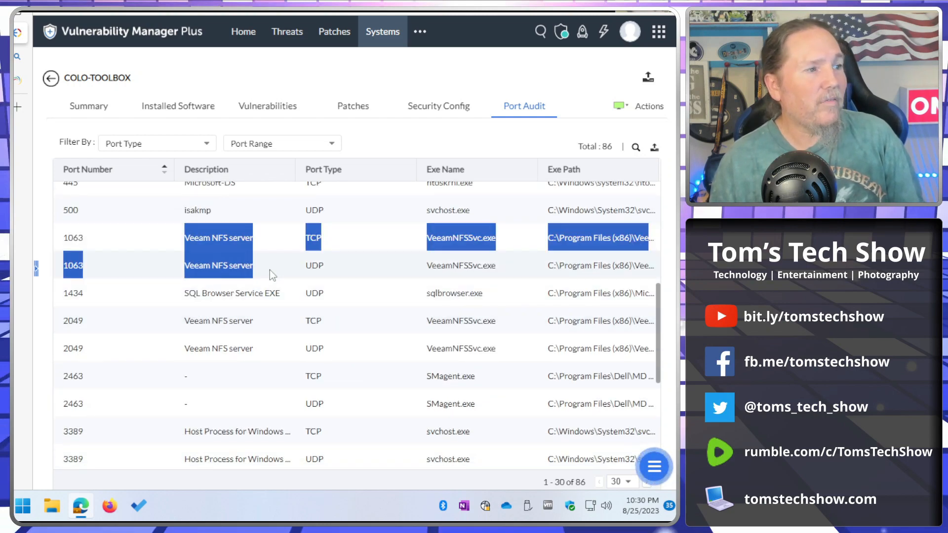
pyautogui.scroll(-3)
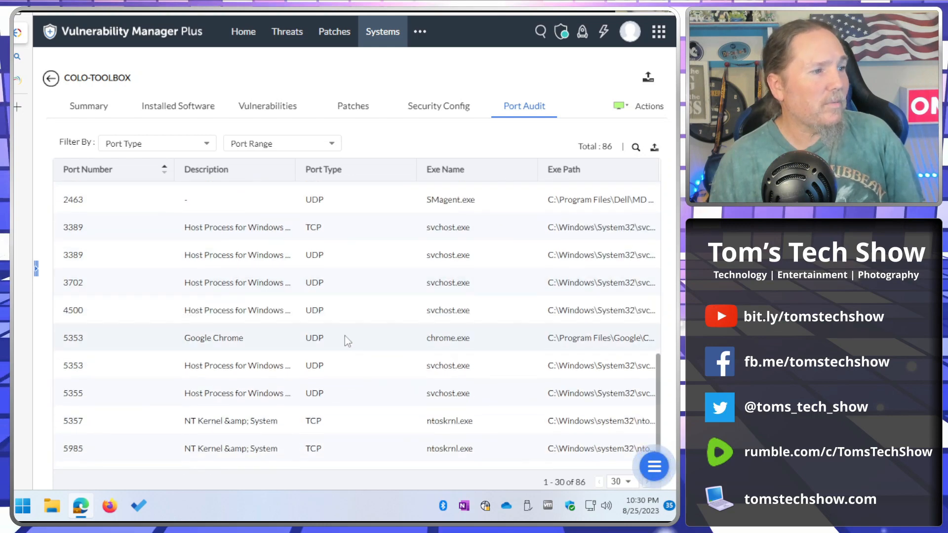
pyautogui.scroll(-3)
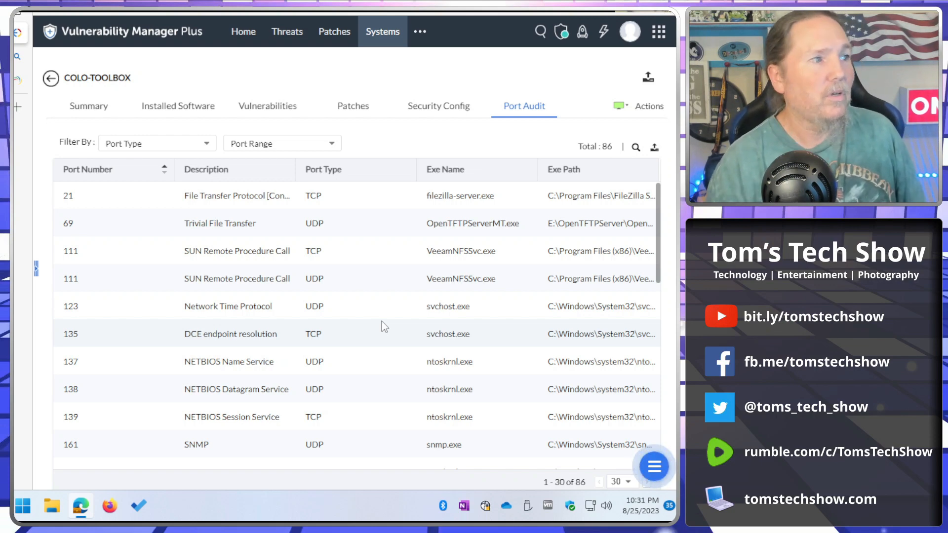
pyautogui.scroll(-3)
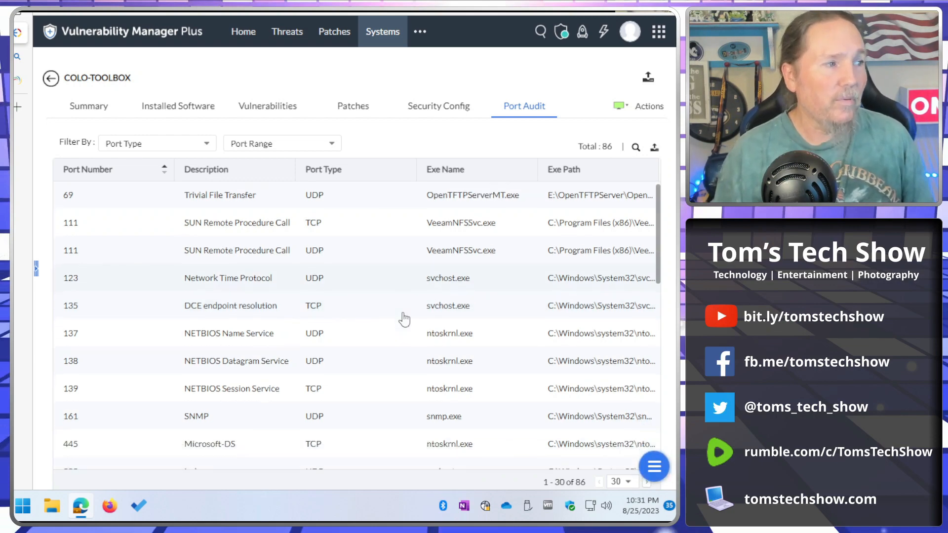
pyautogui.scroll(-3)
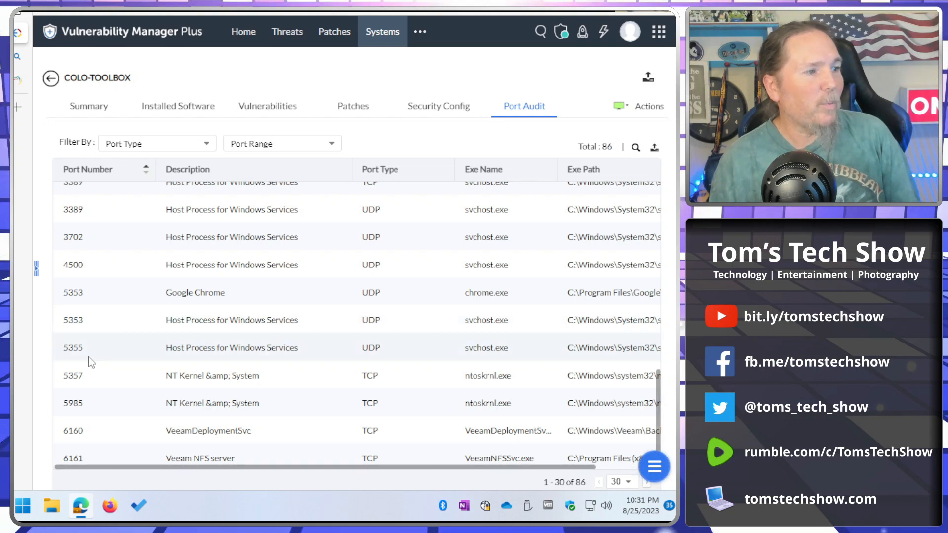
pyautogui.doubleClick(208, 430)
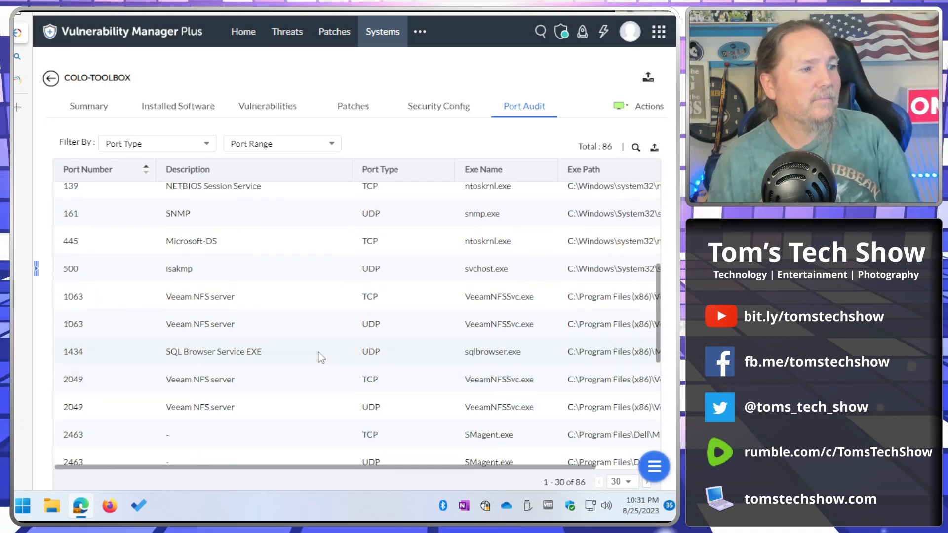
pyautogui.doubleClick(212, 351)
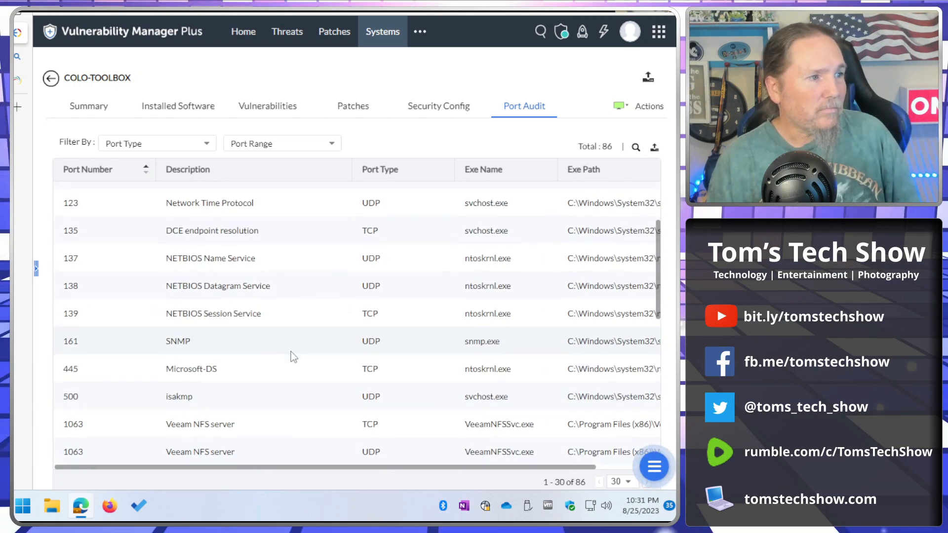
pyautogui.scroll(-3)
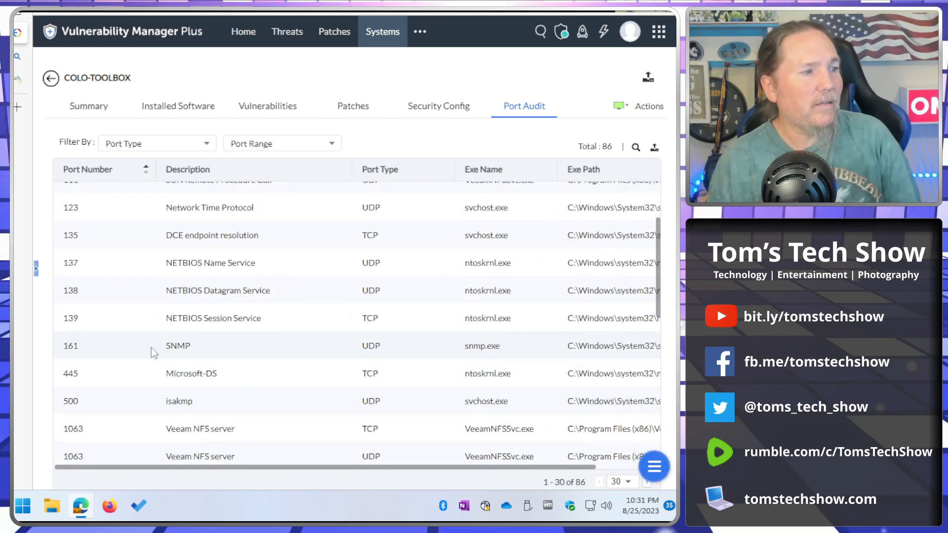
pyautogui.doubleClick(178, 345)
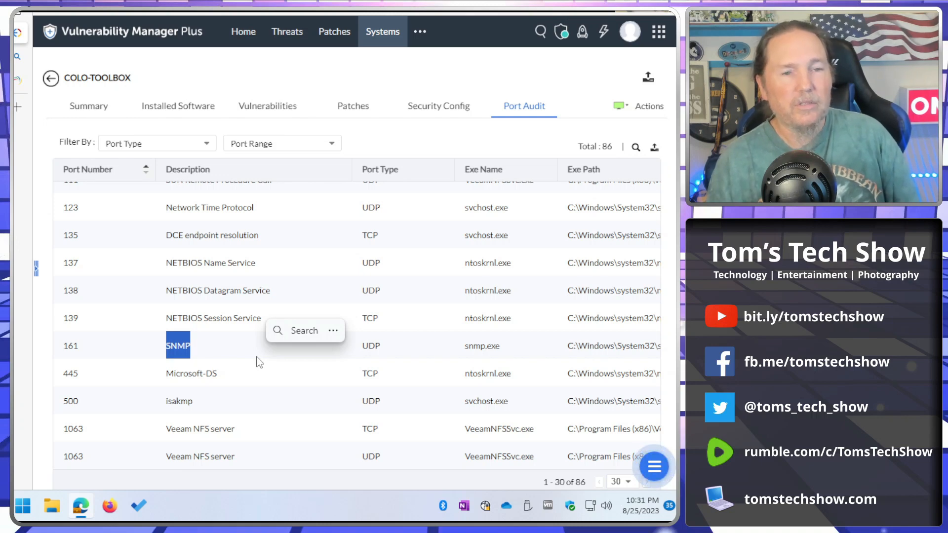
pyautogui.moveTo(302, 363)
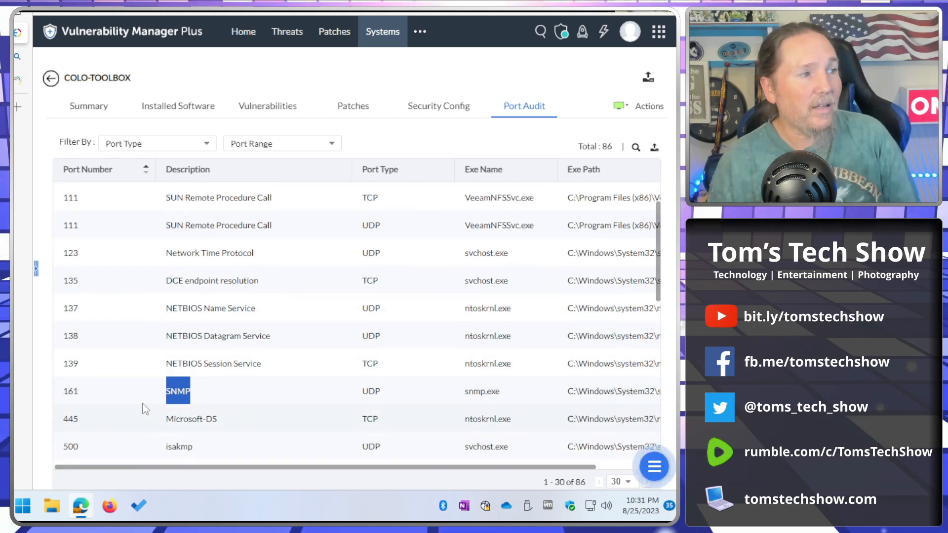
# Step: Go back to COLO-TOOLBOX's system summary and scroll through its details
pyautogui.scroll(-3)
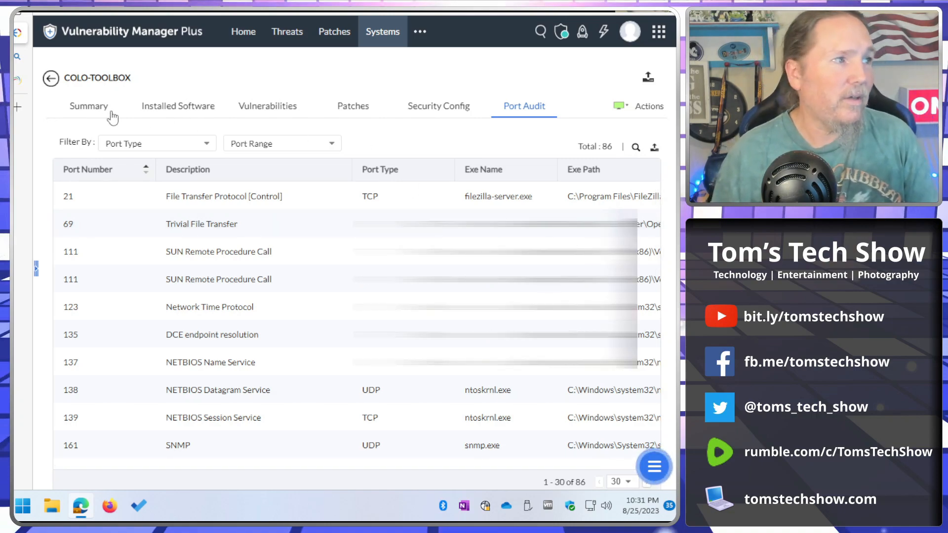
pyautogui.click(89, 106)
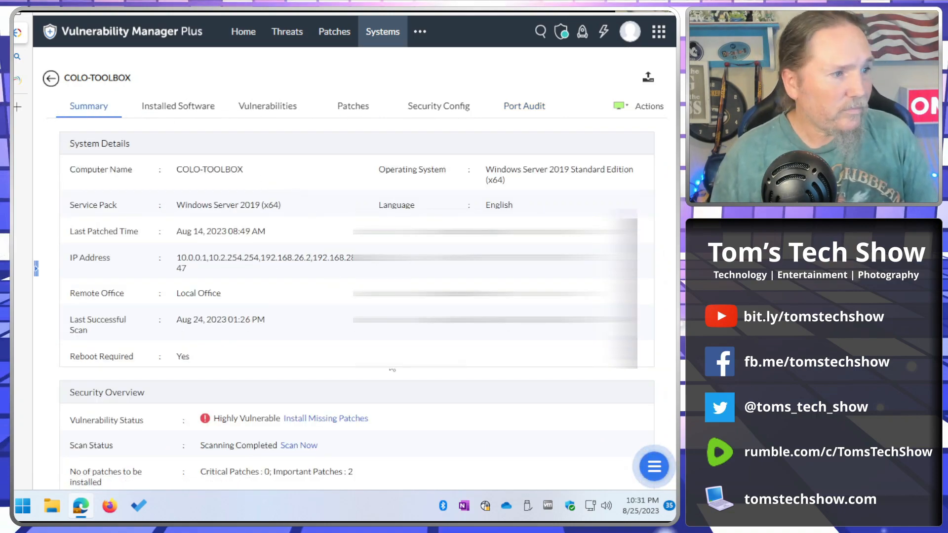
pyautogui.scroll(-3)
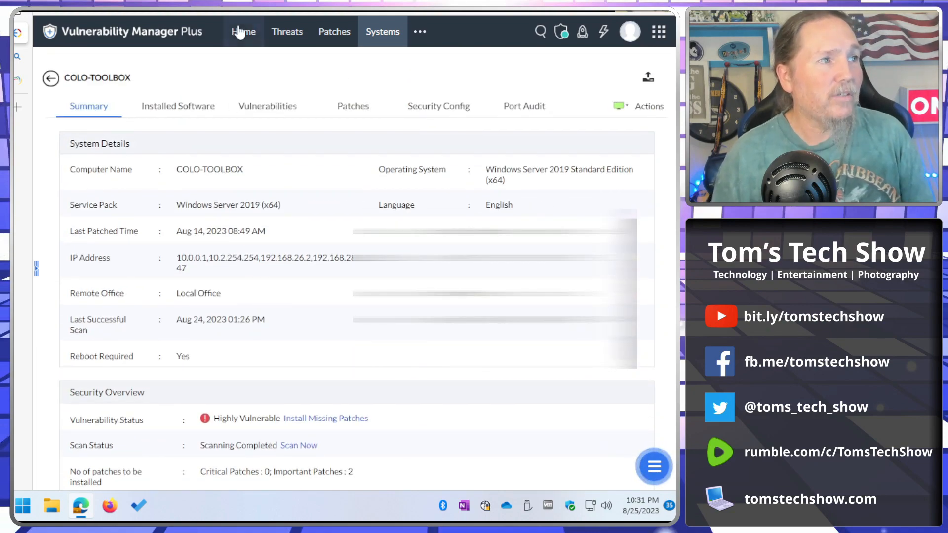
# Step: Return to the Home dashboard showing 165 total, 134 fixable and 31 manual-resolution vulnerabilities
pyautogui.click(243, 32)
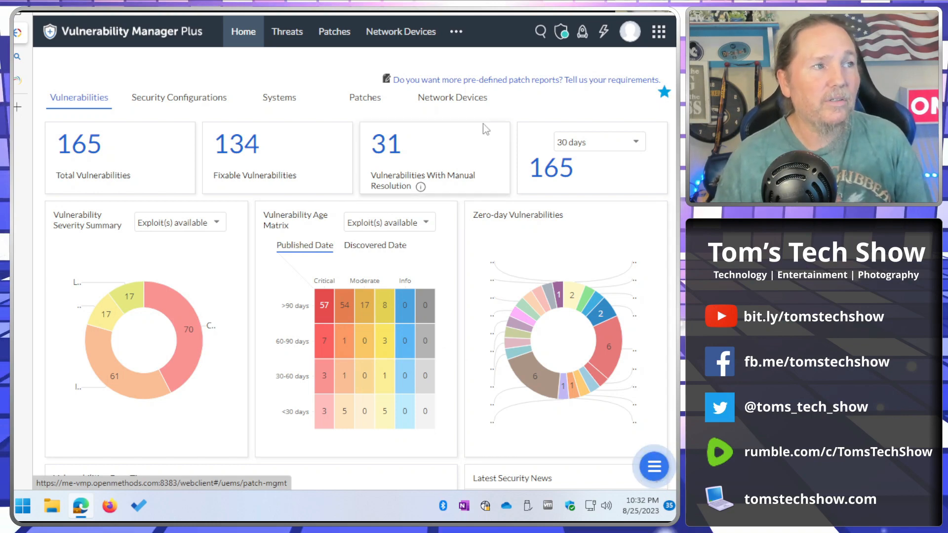
pyautogui.moveTo(471, 171)
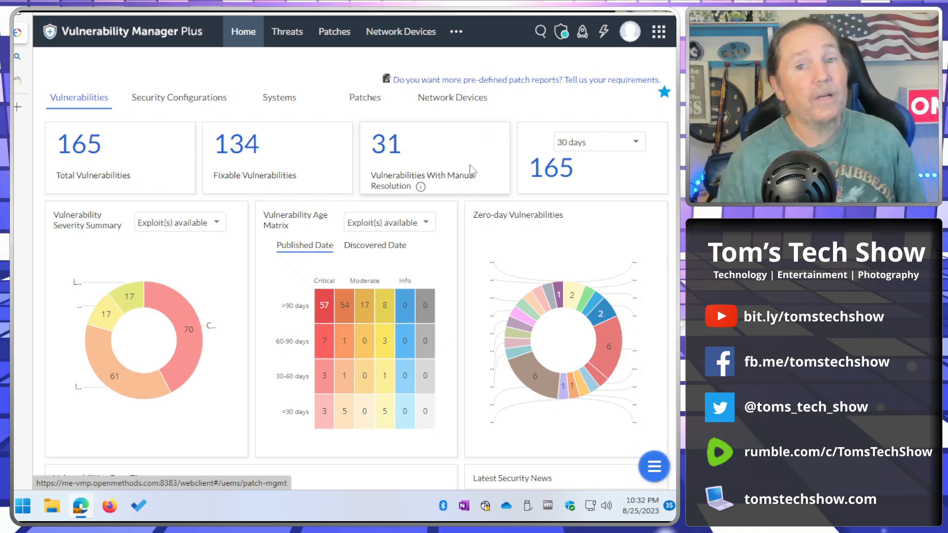